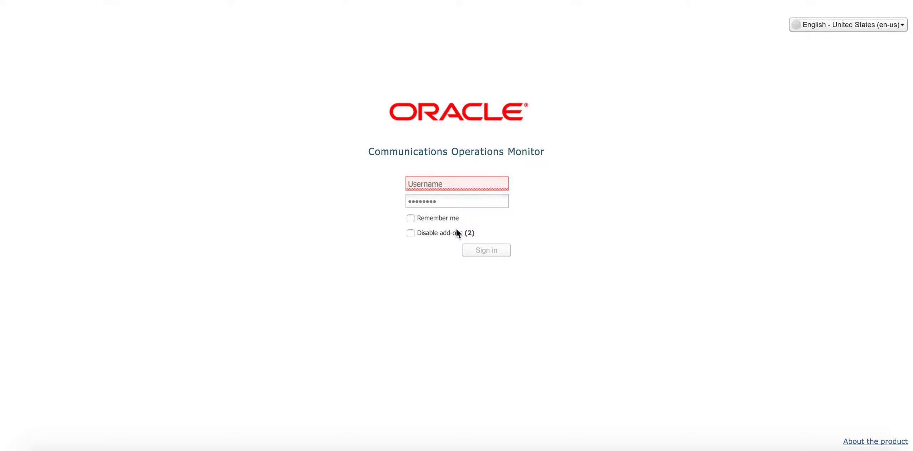
mouse_move(443, 187)
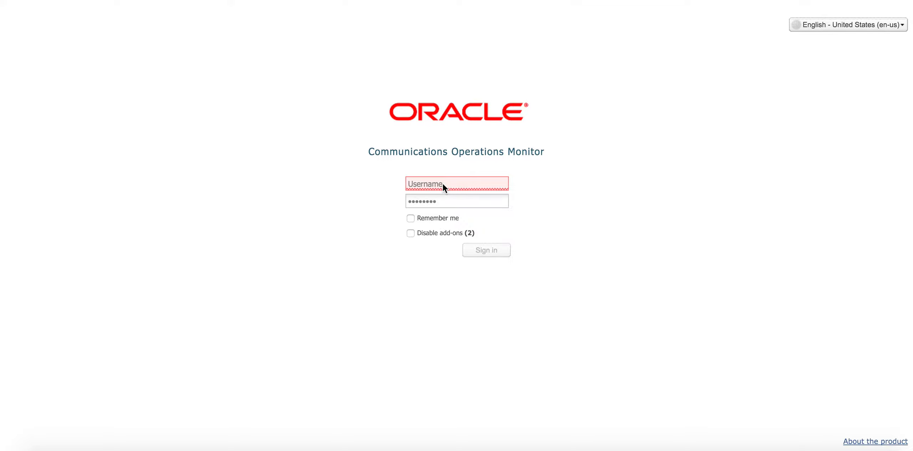
Step: Sign in as 'teraq' with the password to reach the Calls overview
text(teraquant)
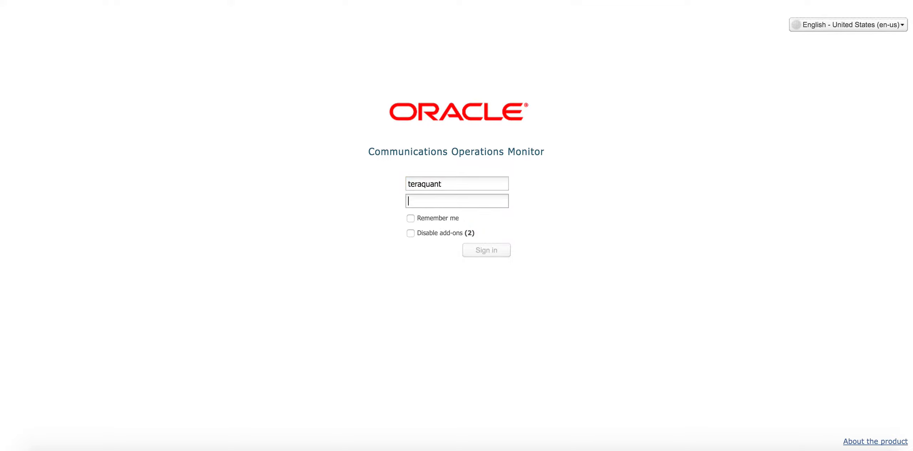
text(password)
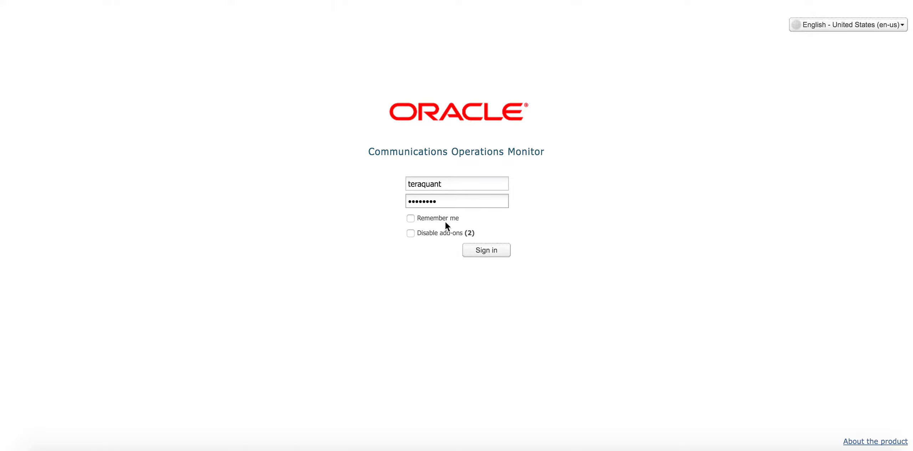
click(485, 250)
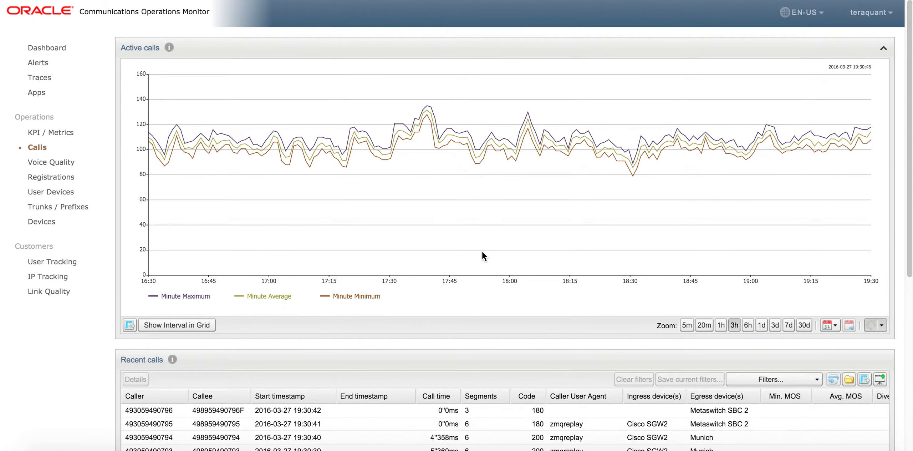
mouse_move(47, 48)
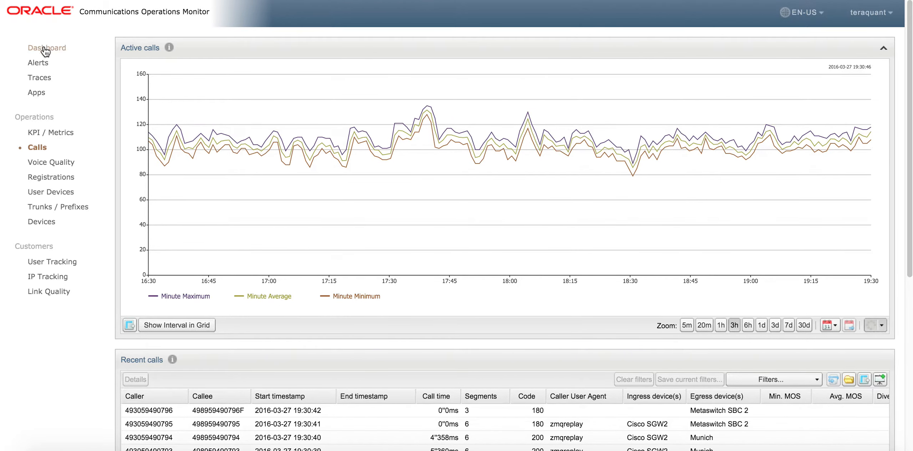
Step: Open the Dashboard with call state charts, device distribution and registrations
click(48, 48)
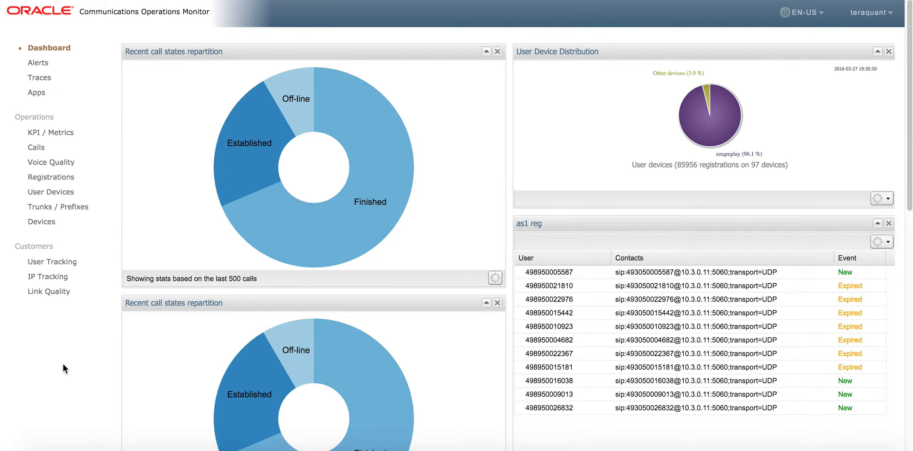
mouse_move(83, 354)
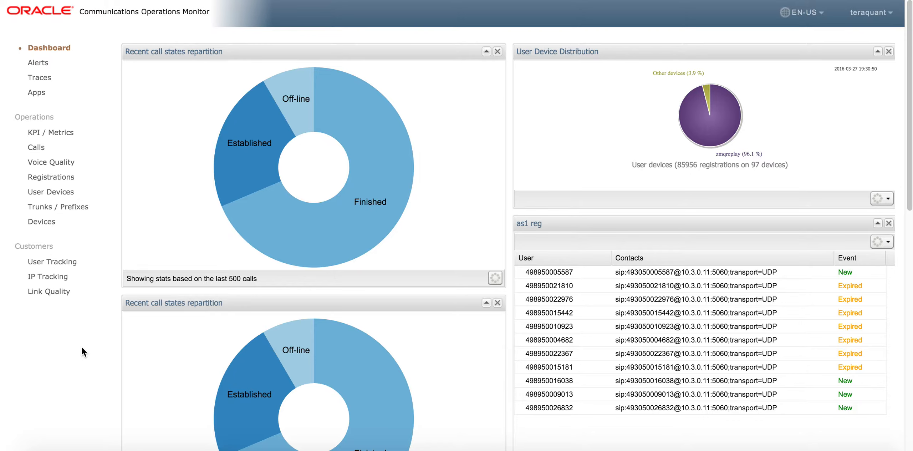
mouse_move(52, 158)
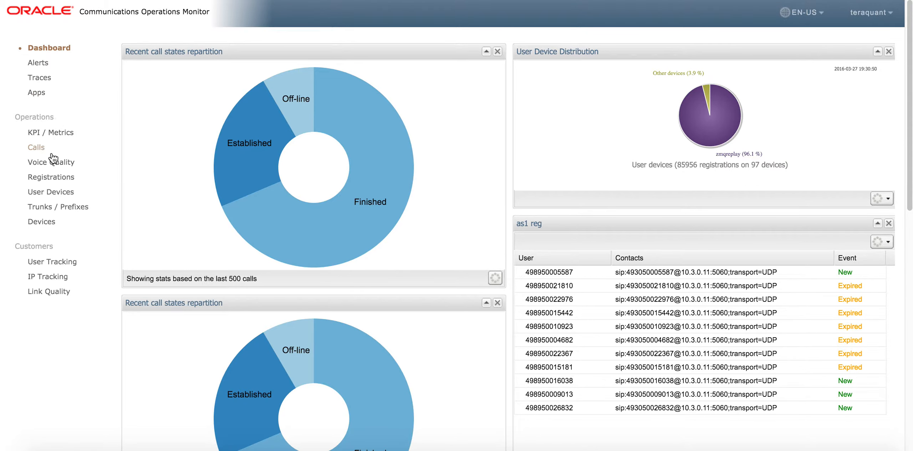
Step: Go back to the Calls page and scroll over the Recent calls grid
click(36, 147)
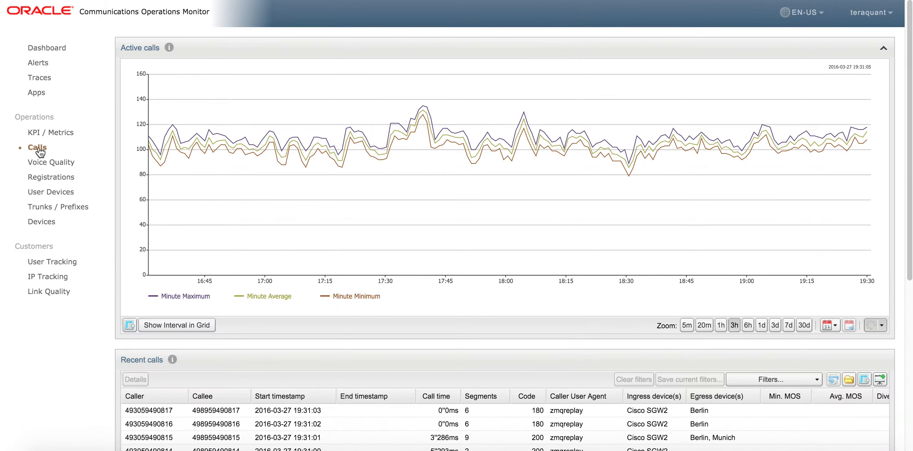
scroll(down, 3)
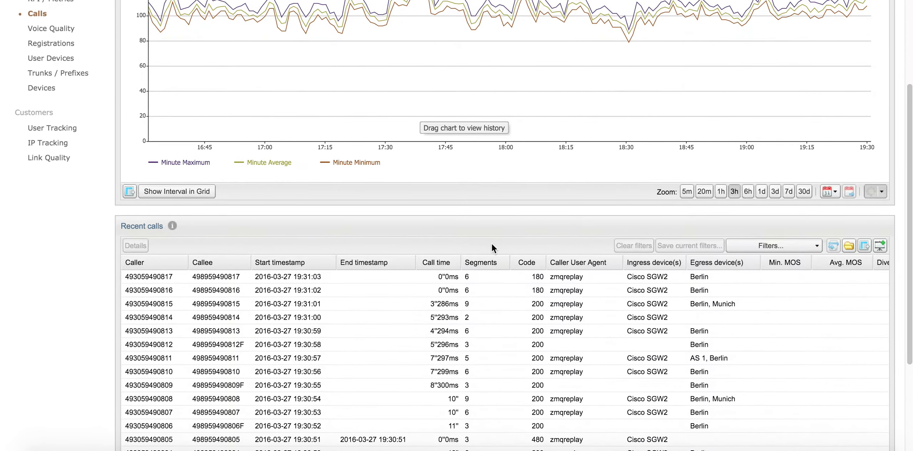
scroll(up, 3)
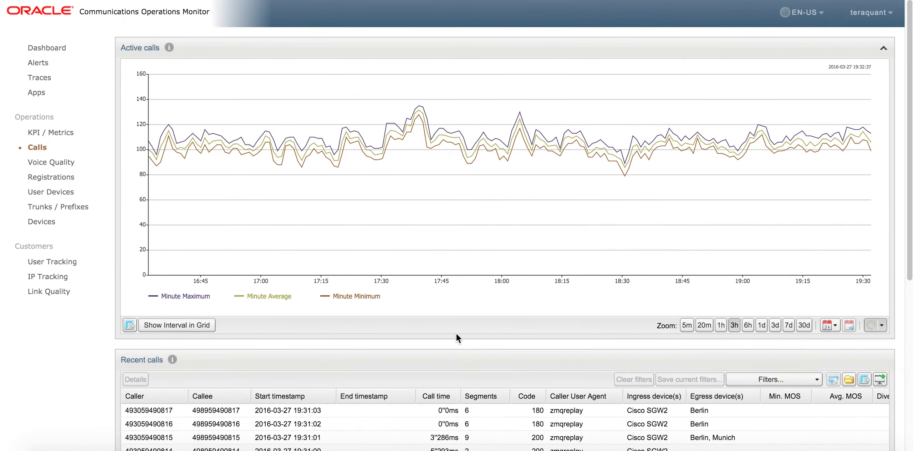
Step: Scroll the Calls page to bring the Recent calls list fully into view
scroll(down, 3)
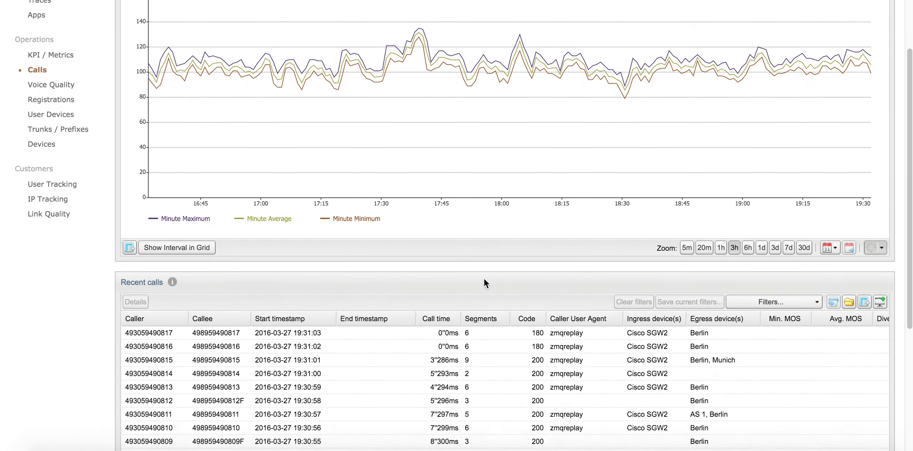
scroll(down, 3)
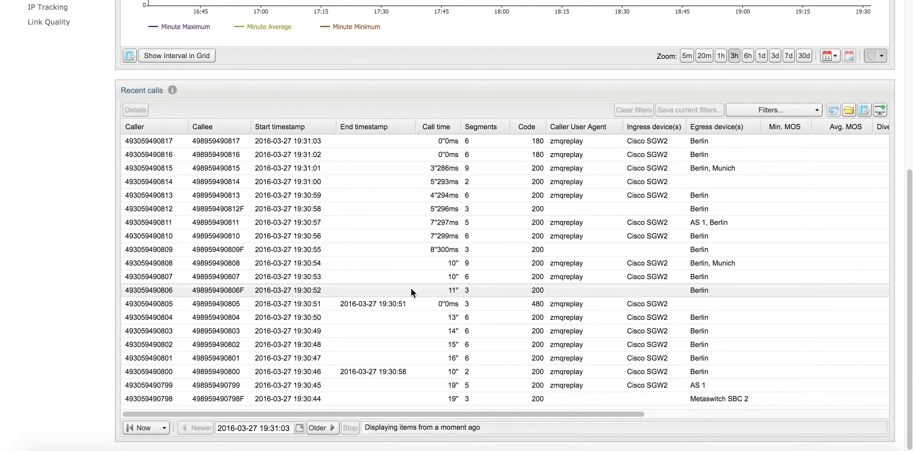
scroll(up, 3)
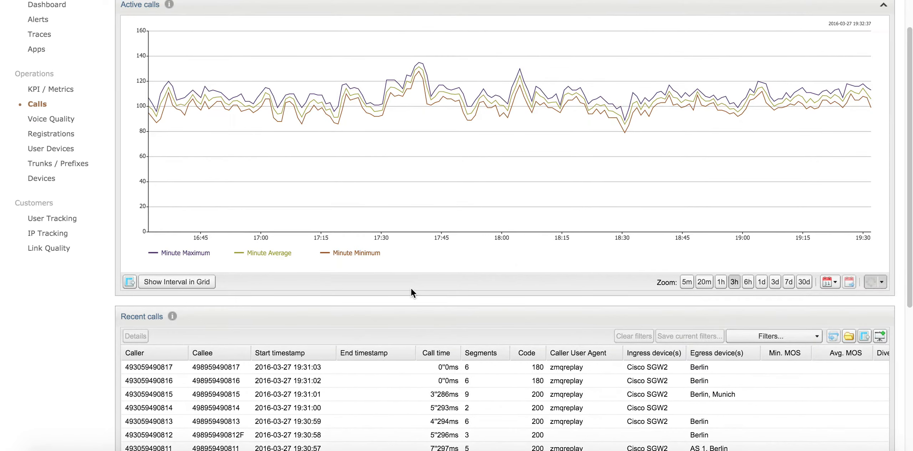
mouse_move(652, 319)
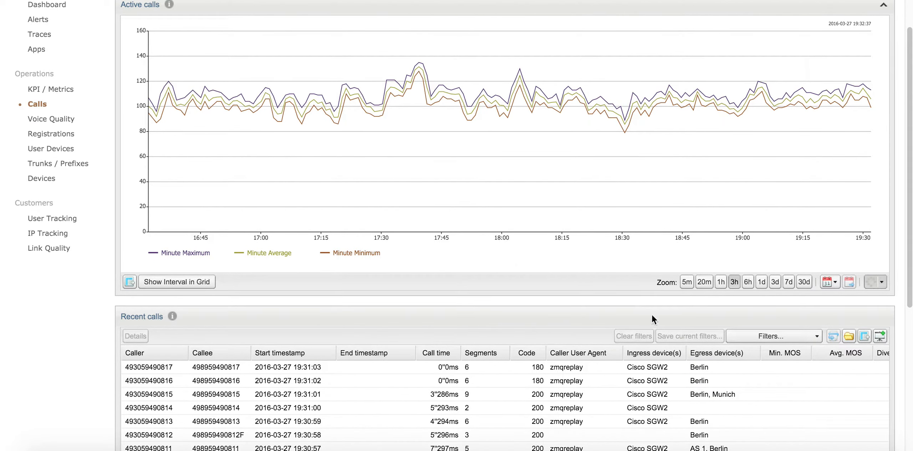
mouse_move(703, 289)
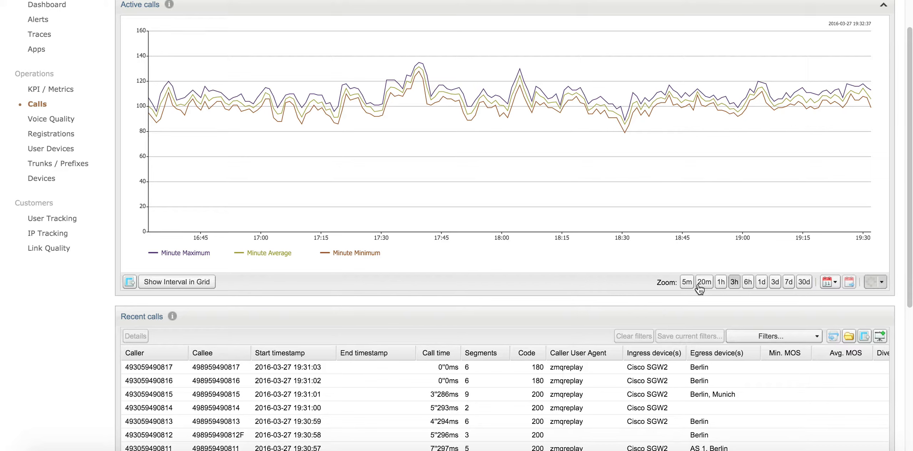
mouse_move(776, 282)
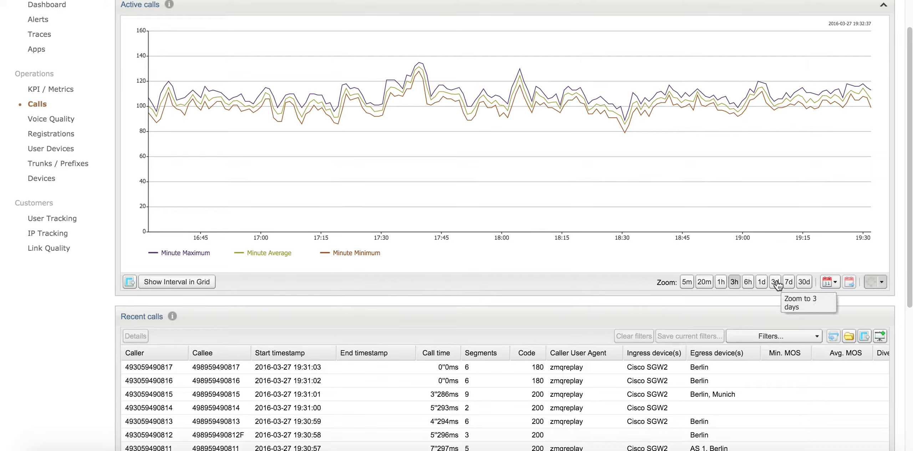
mouse_move(697, 282)
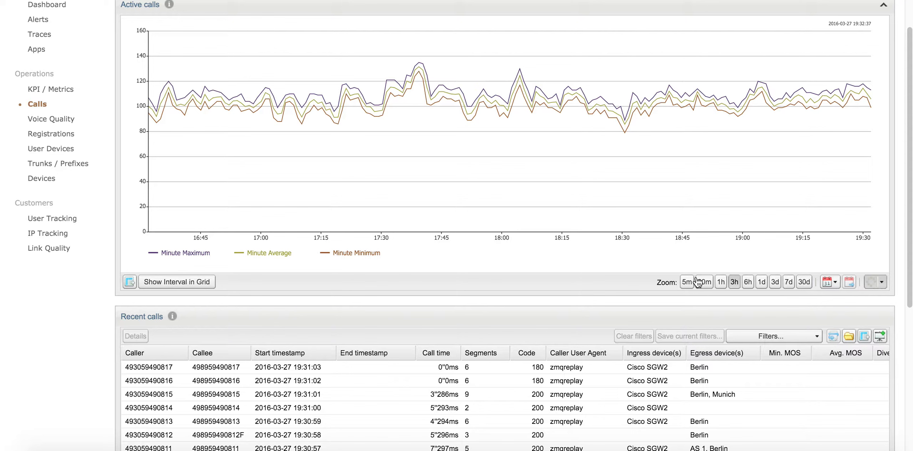
mouse_move(804, 282)
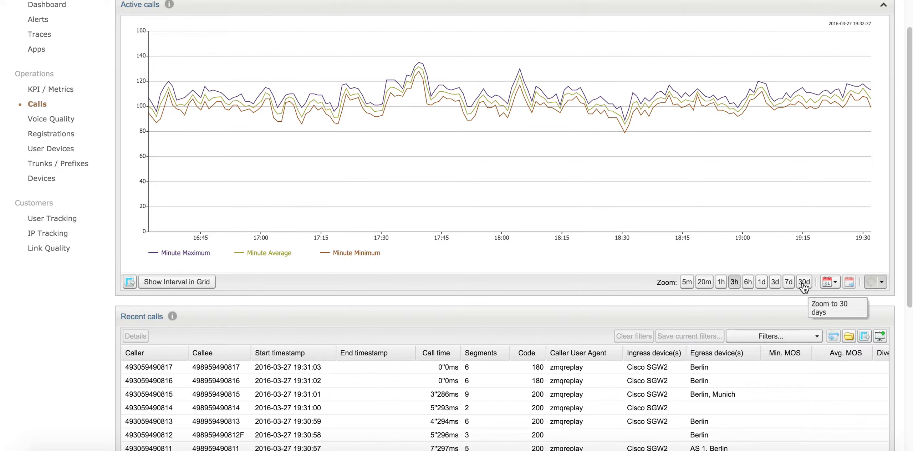
mouse_move(696, 314)
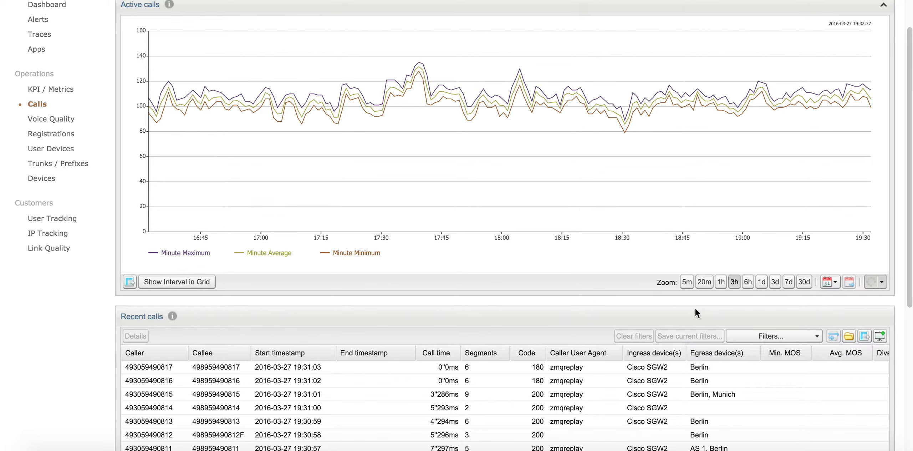
mouse_move(731, 293)
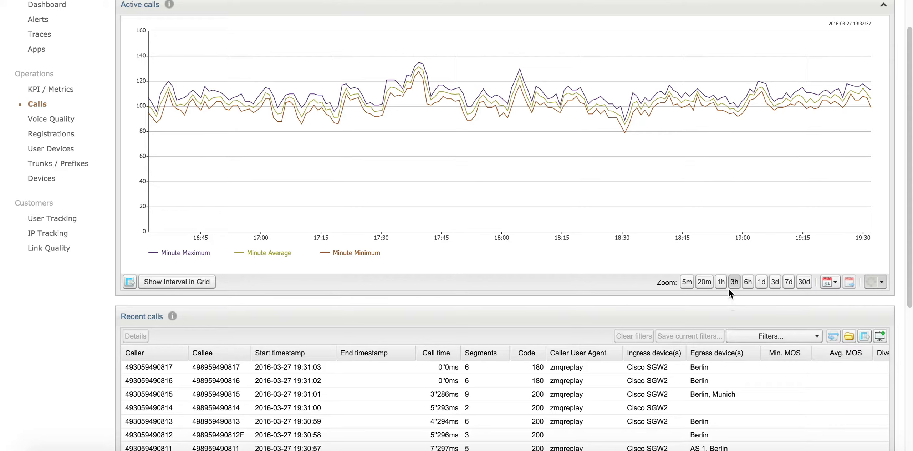
scroll(down, 3)
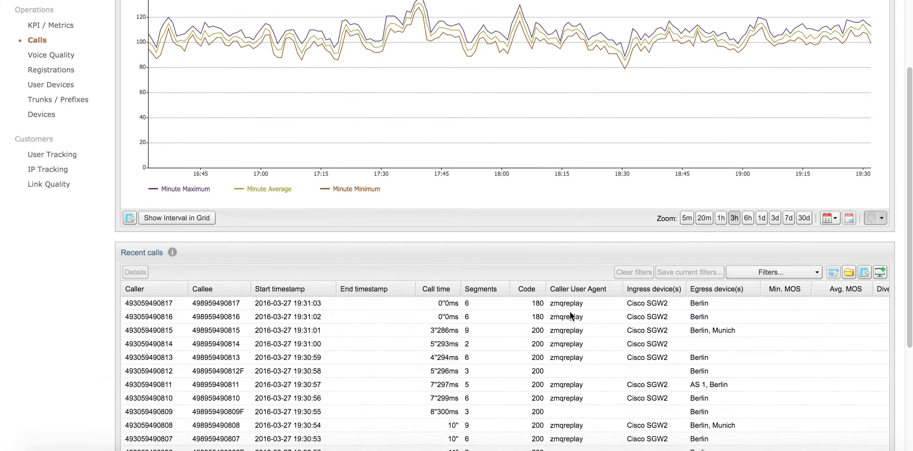
scroll(down, 3)
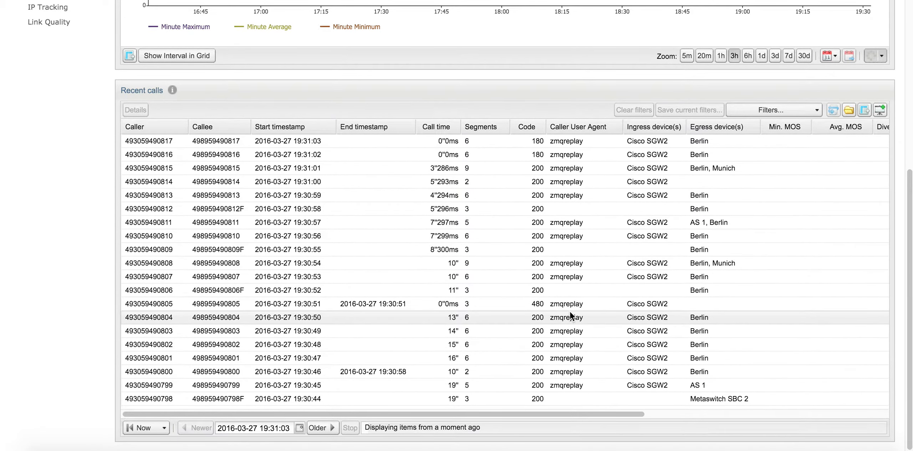
mouse_move(395, 195)
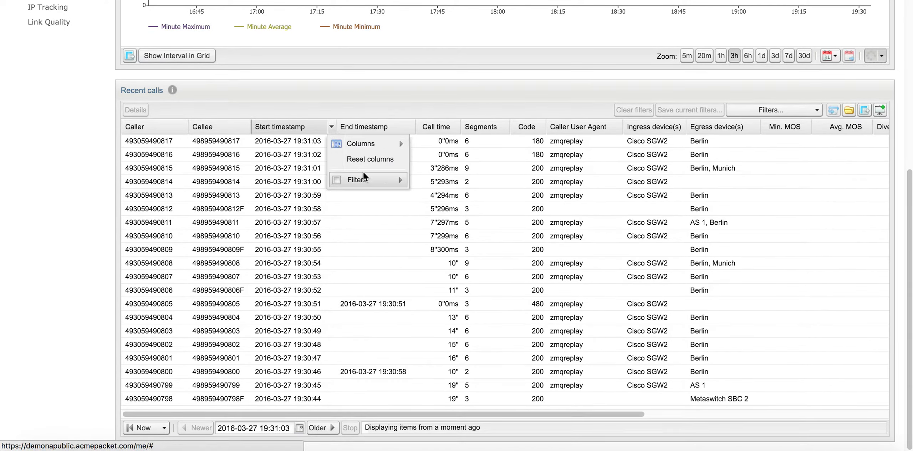
Step: Filter recent calls by start timestamp, then enter 719 in the Caller column filter
click(357, 179)
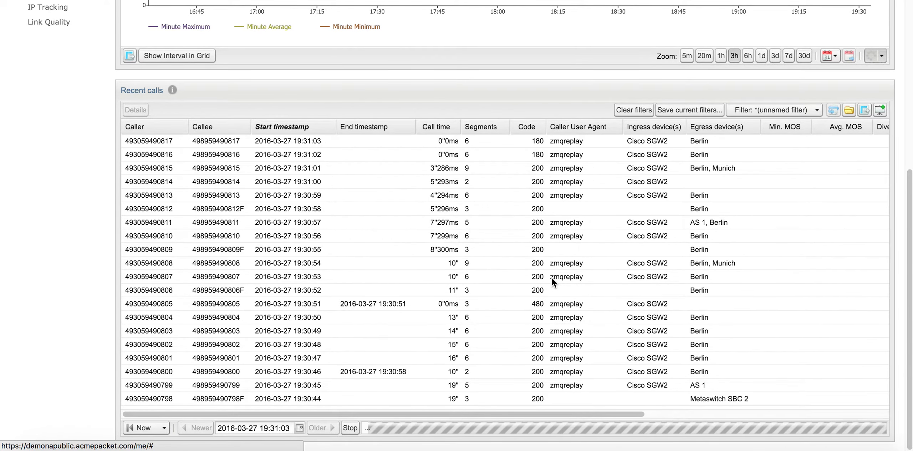
click(319, 428)
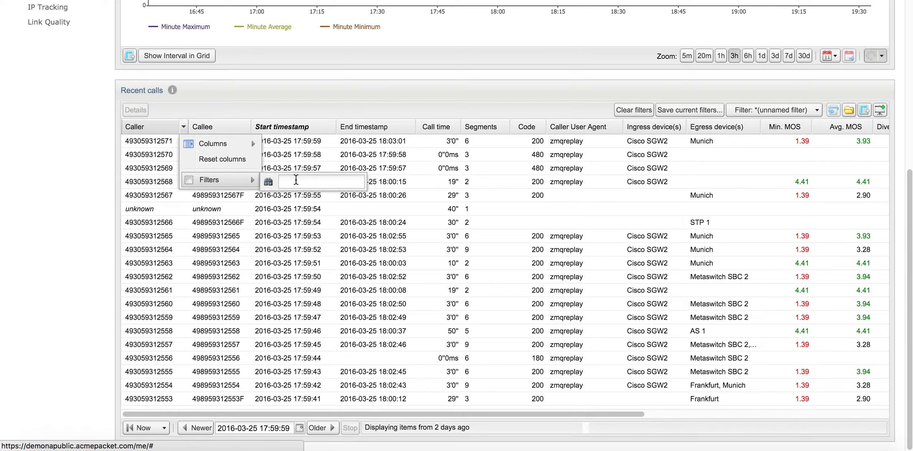
mouse_move(305, 195)
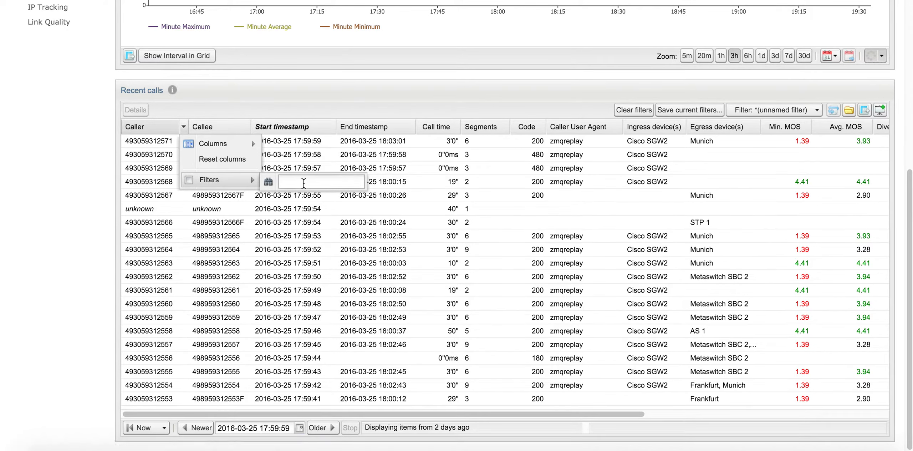
text(719)
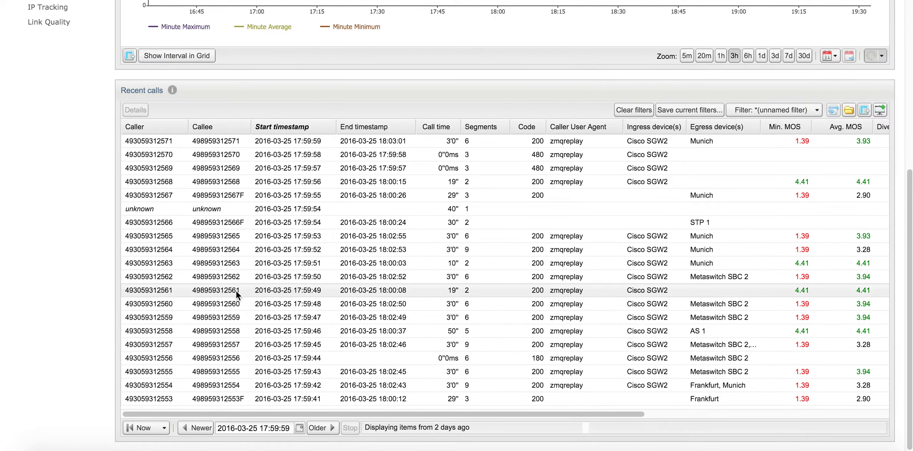
mouse_move(318, 325)
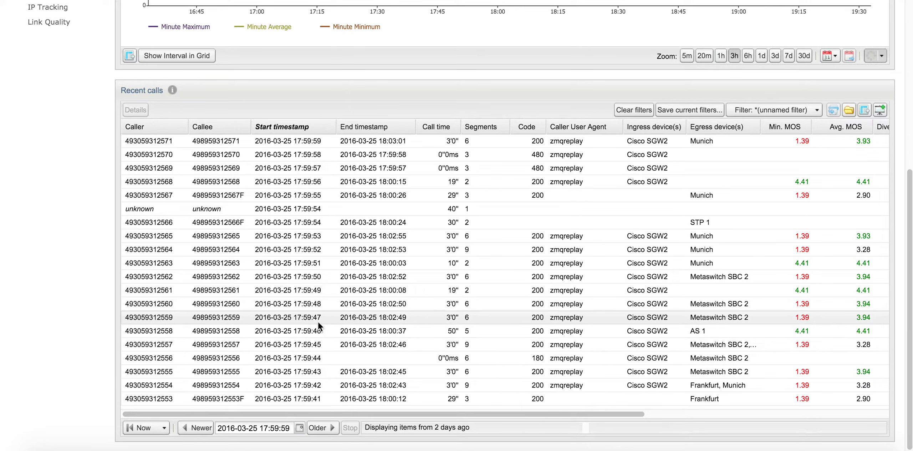
mouse_move(285, 357)
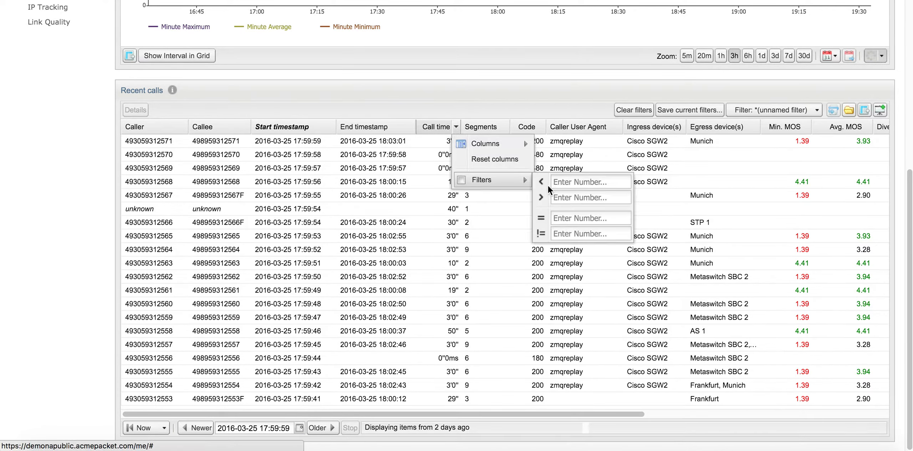
mouse_move(590, 197)
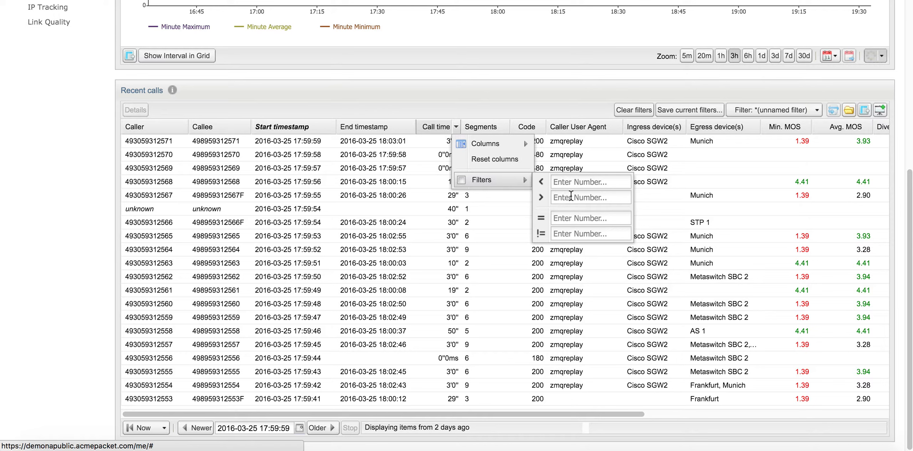
Step: Filter Call time to greater than 300, leaving two Peering to Lync ME calls
click(590, 197)
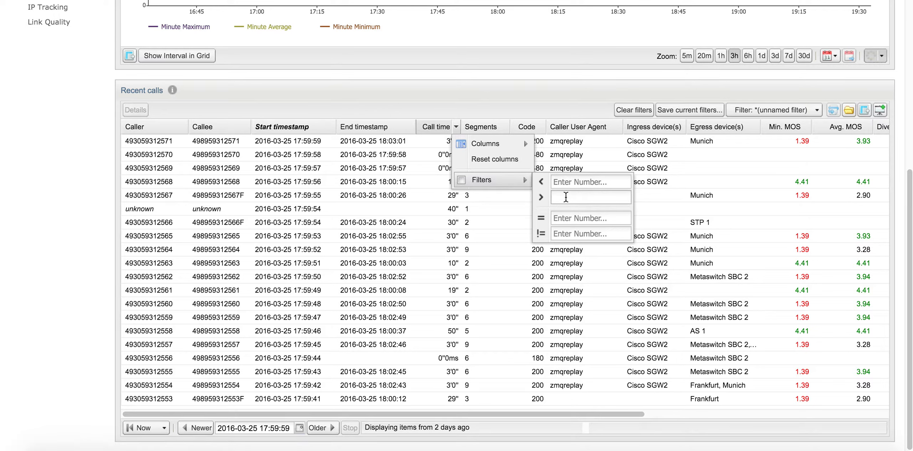
text(300)
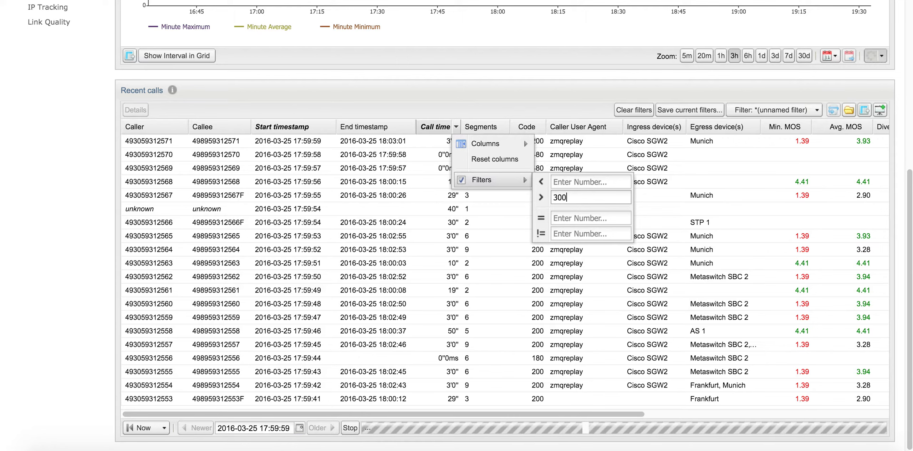
key(Return)
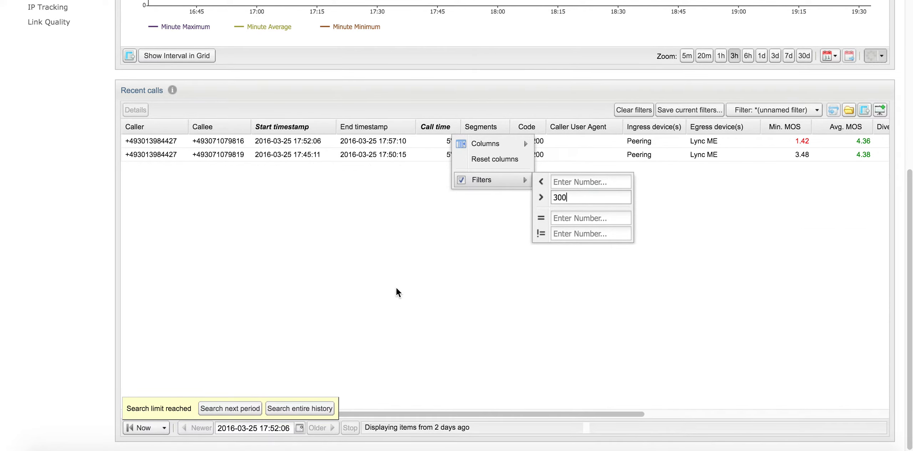
mouse_move(481, 258)
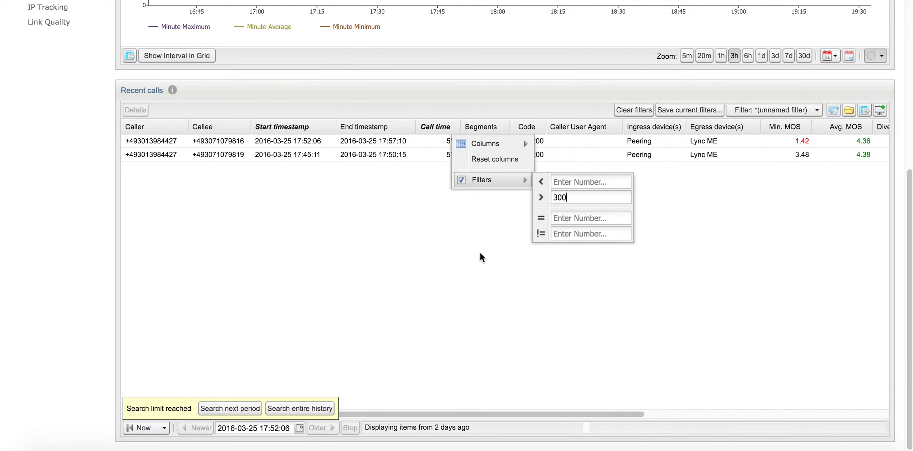
mouse_move(345, 276)
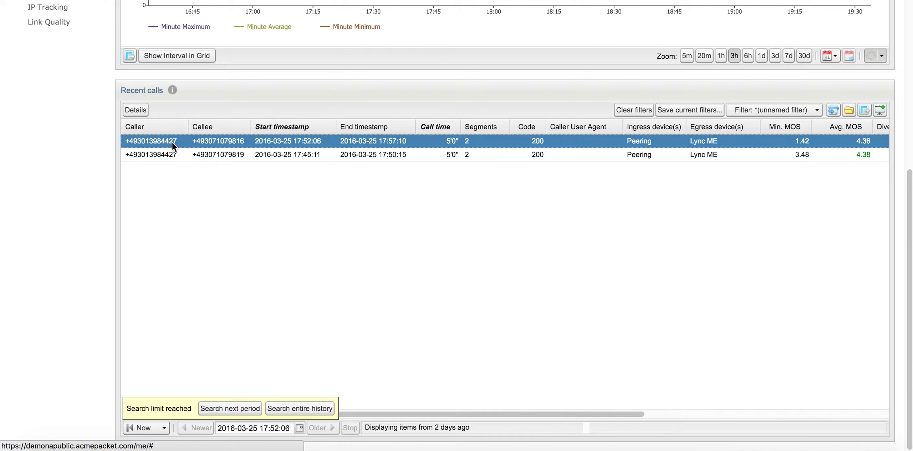
right_click(172, 141)
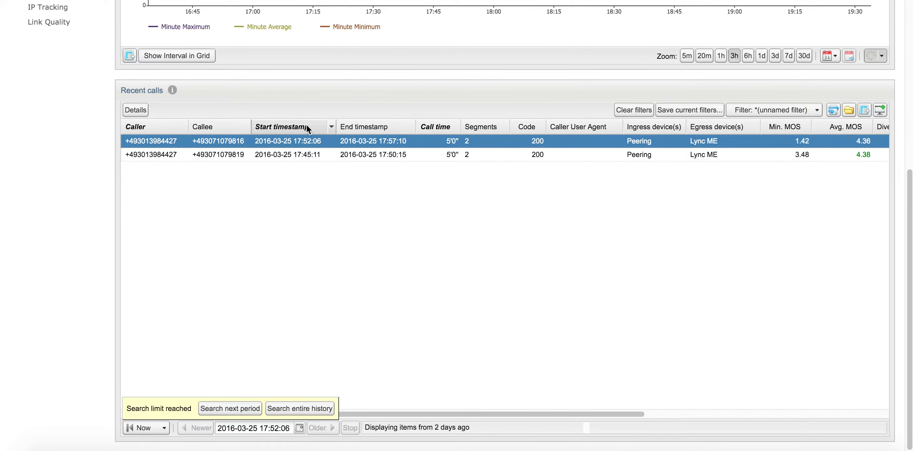
mouse_move(287, 212)
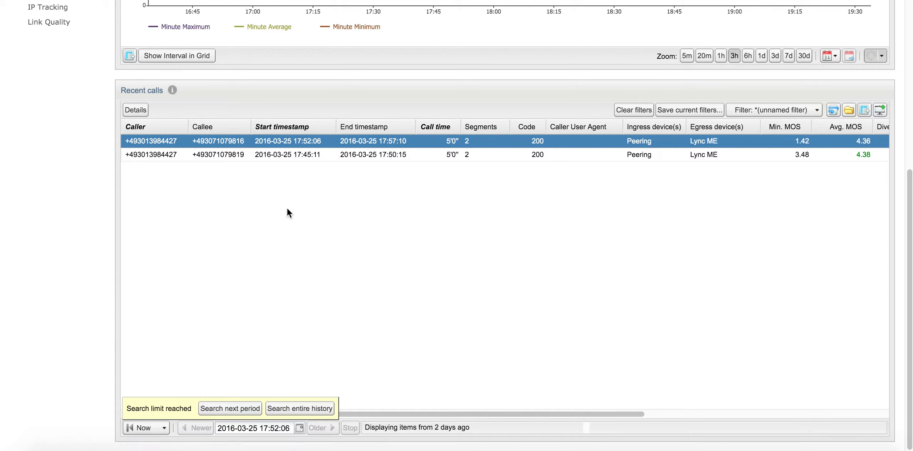
mouse_move(243, 132)
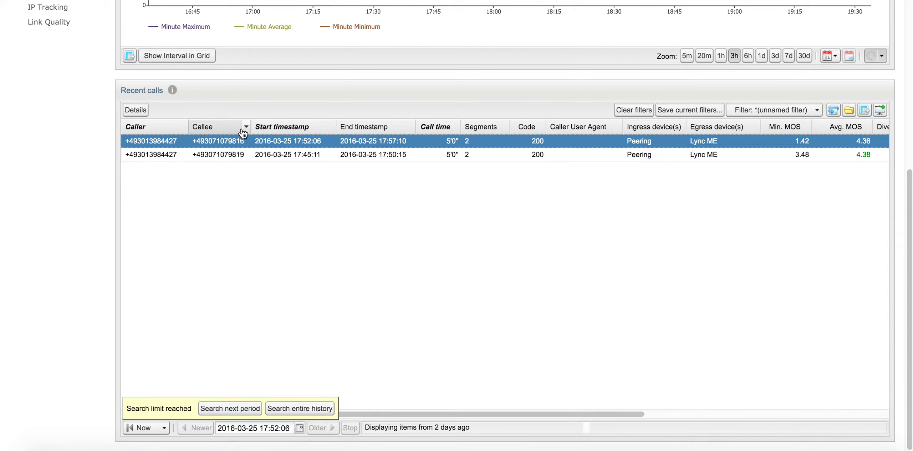
click(245, 127)
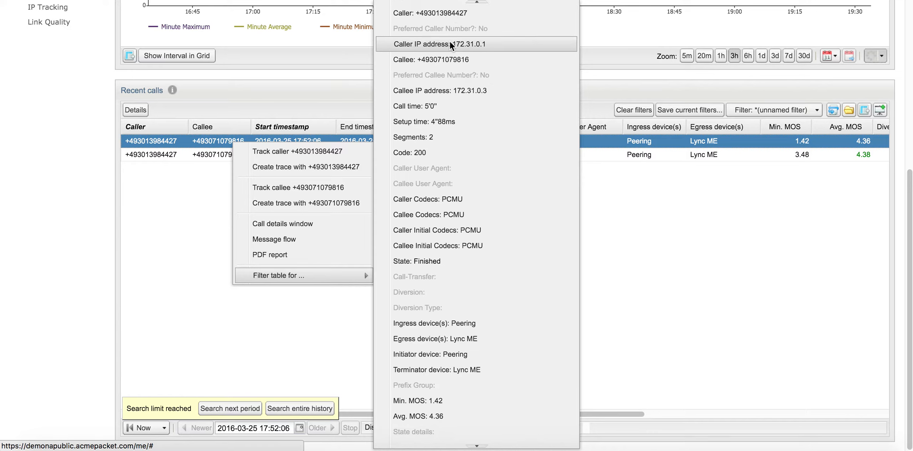
mouse_move(449, 59)
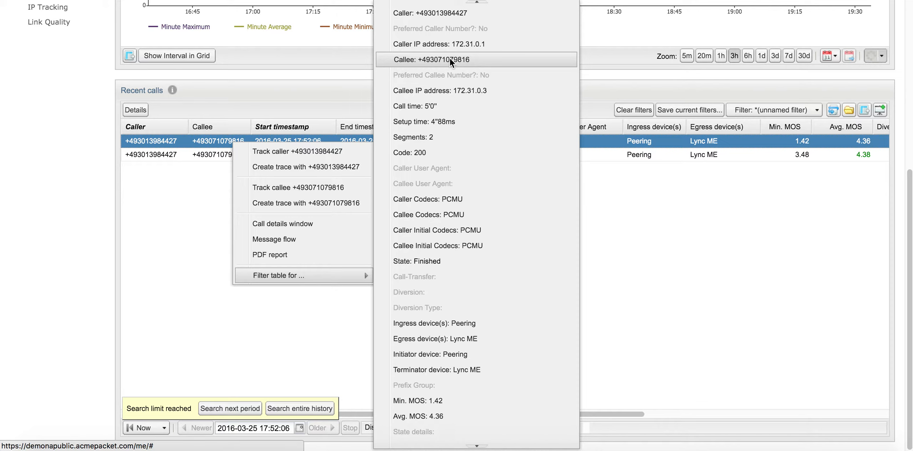
click(372, 311)
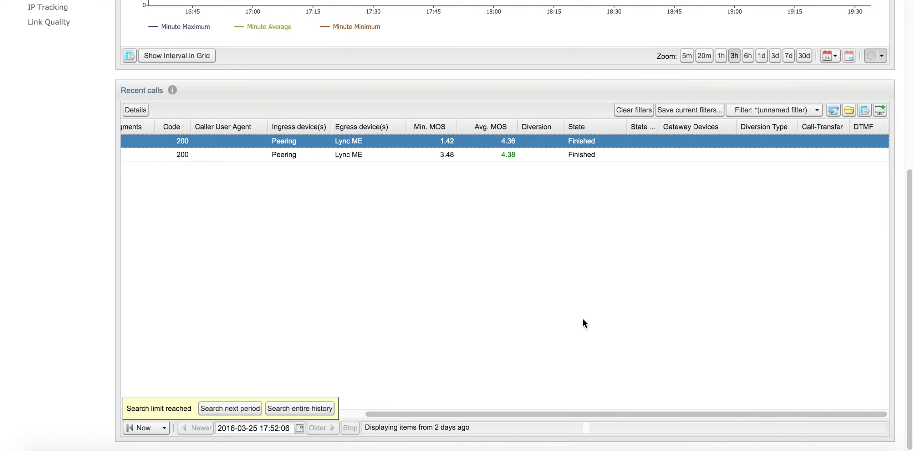
mouse_move(454, 140)
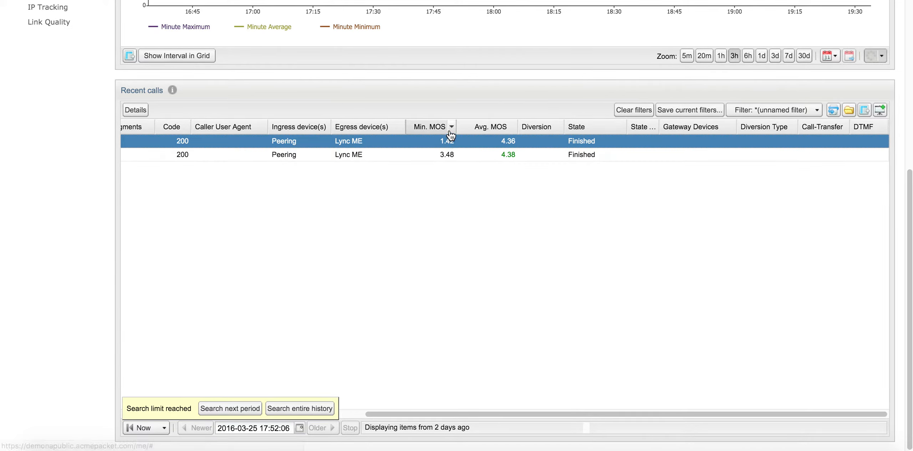
mouse_move(451, 134)
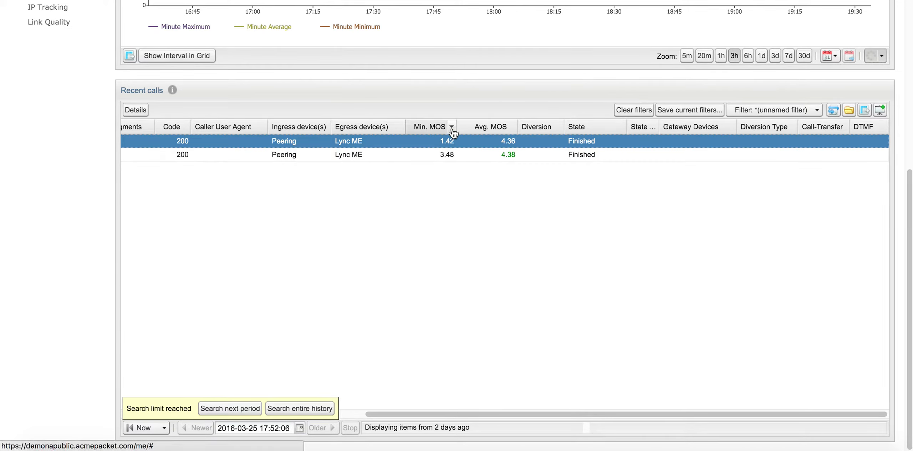
Step: Enter '1.' as the Min. MOS less-than limit to isolate the 1.42 call
click(451, 127)
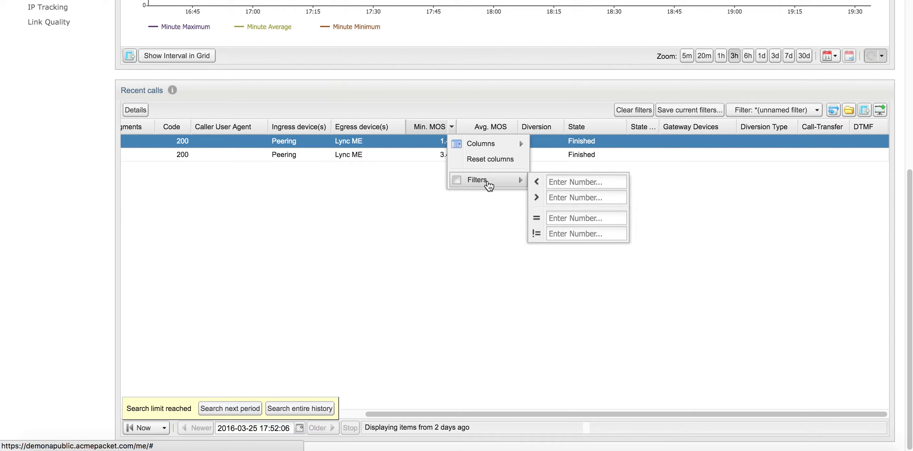
mouse_move(488, 185)
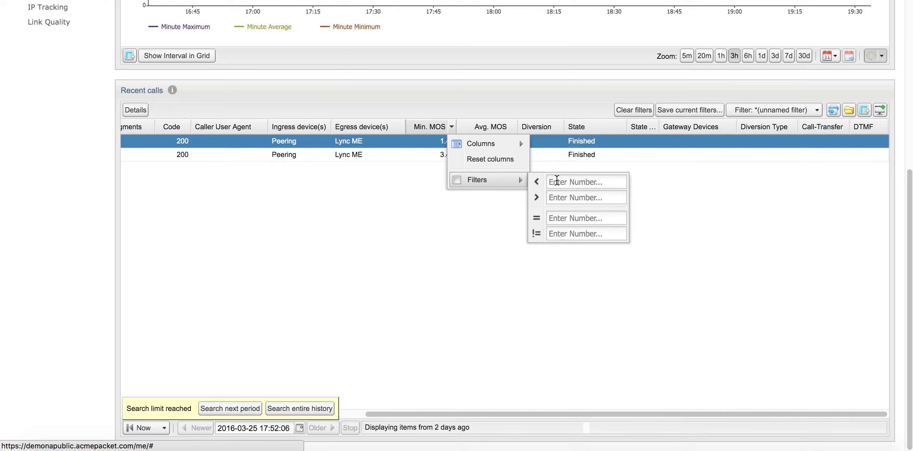
click(586, 181)
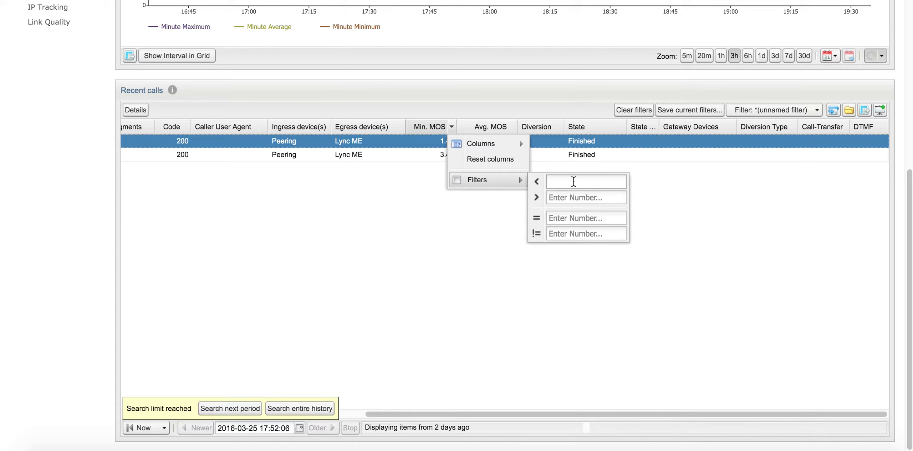
text(1.)
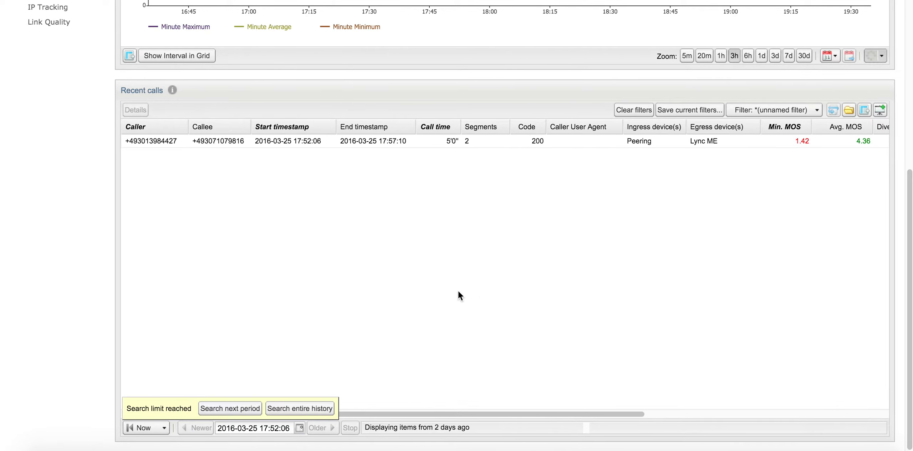
scroll(right, 3)
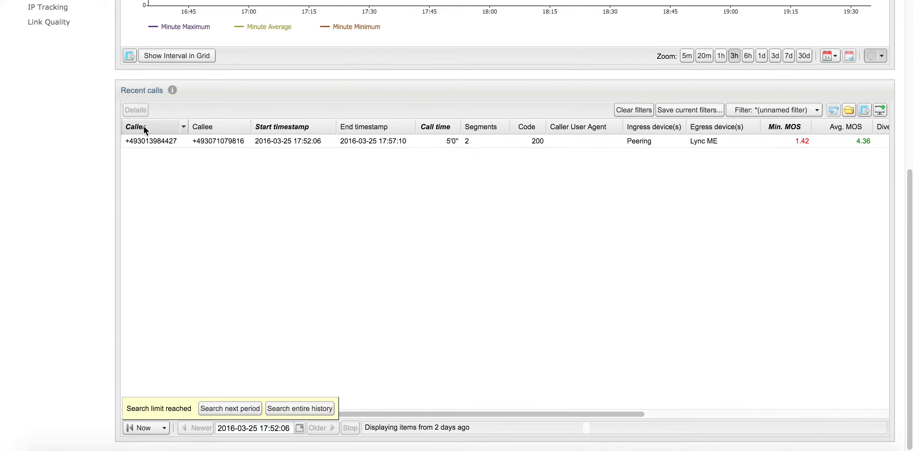
mouse_move(285, 154)
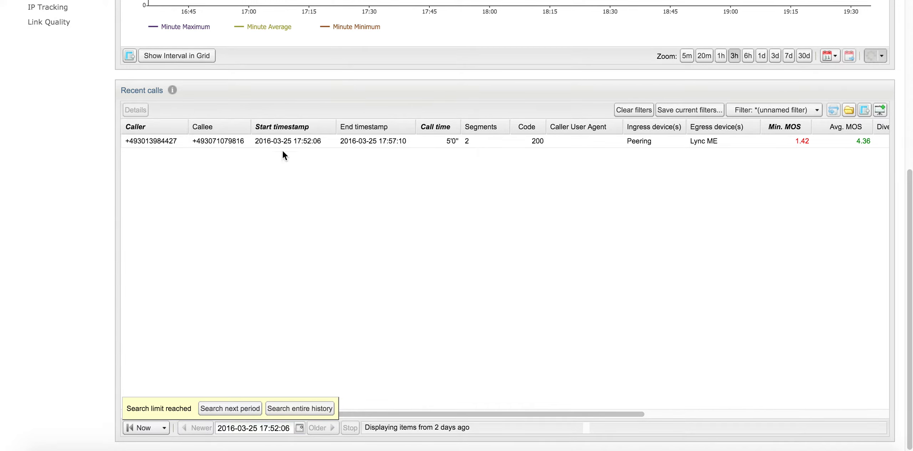
mouse_move(451, 285)
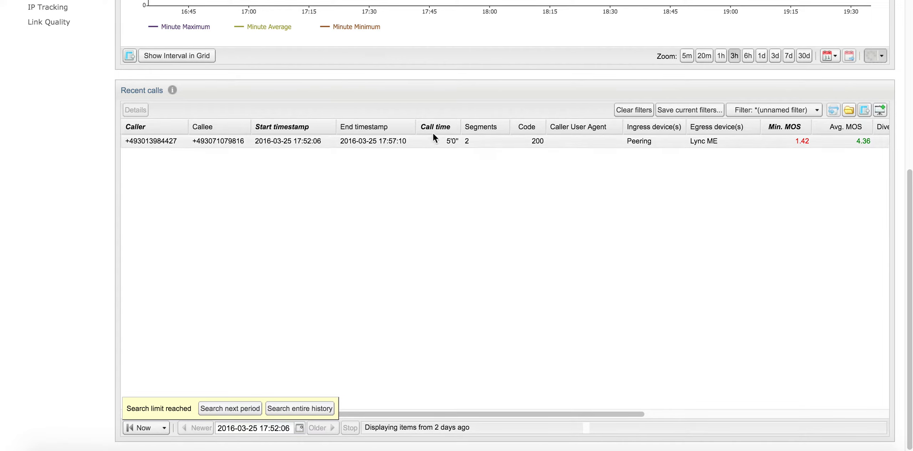
mouse_move(738, 154)
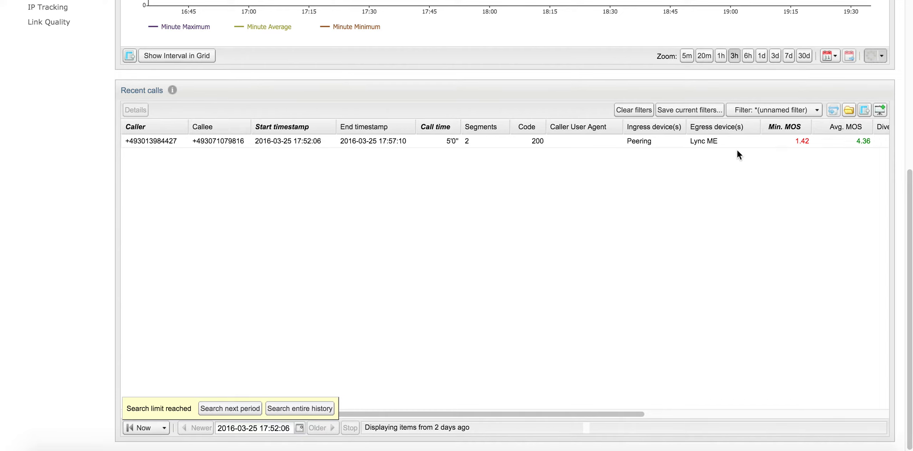
mouse_move(454, 188)
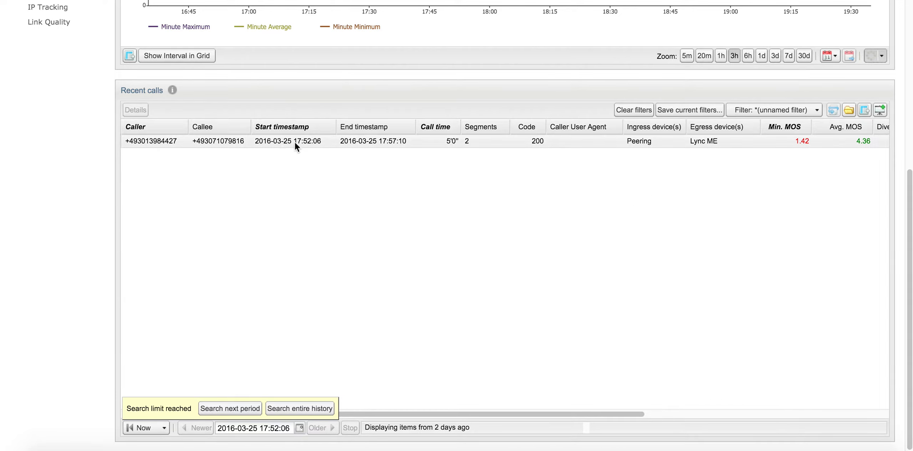
scroll(right, 3)
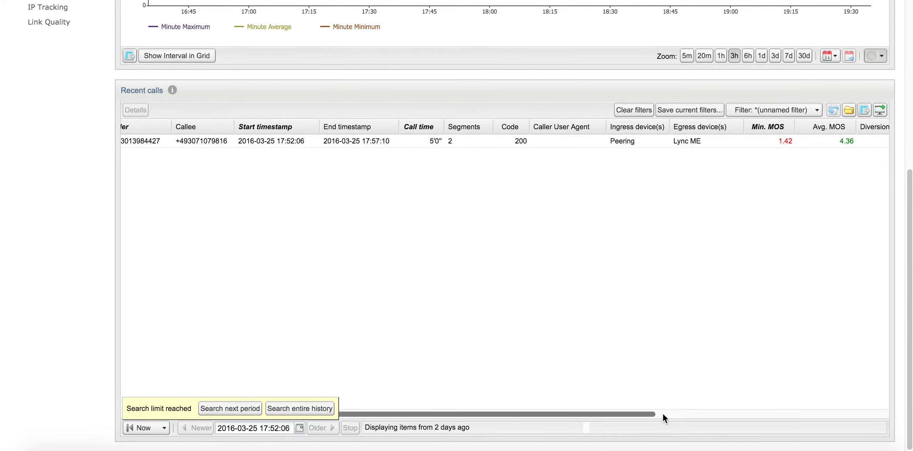
scroll(right, 3)
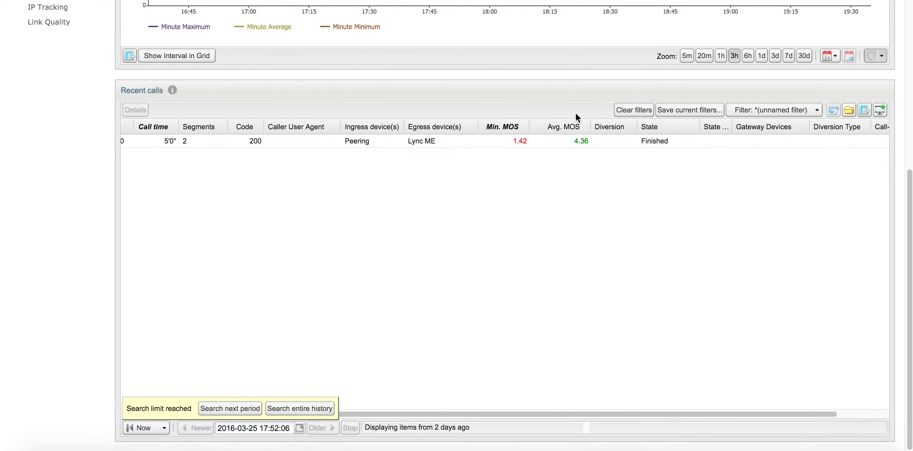
mouse_move(567, 161)
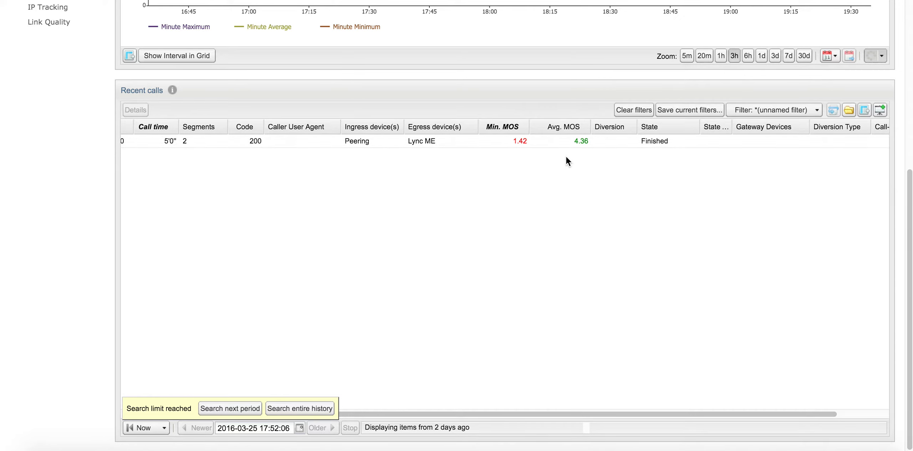
mouse_move(519, 144)
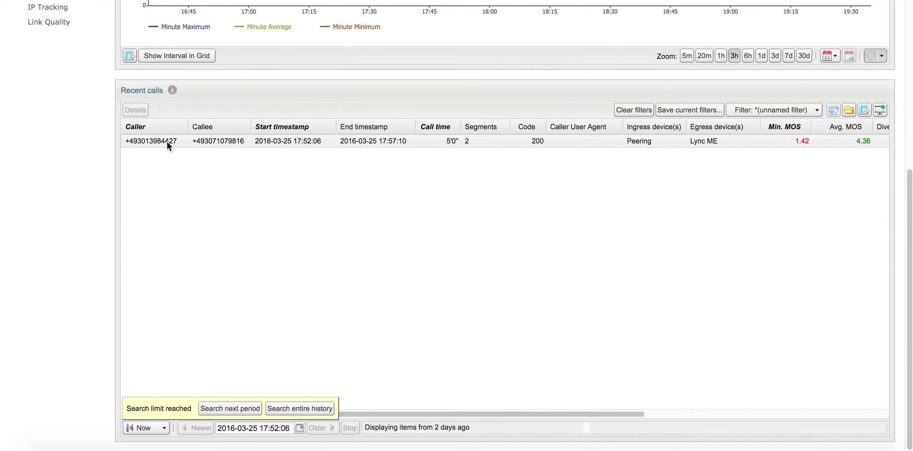
Step: Open the 17:52 call's Media Summary and scroll through each leg's RTP statistics
double_click(151, 140)
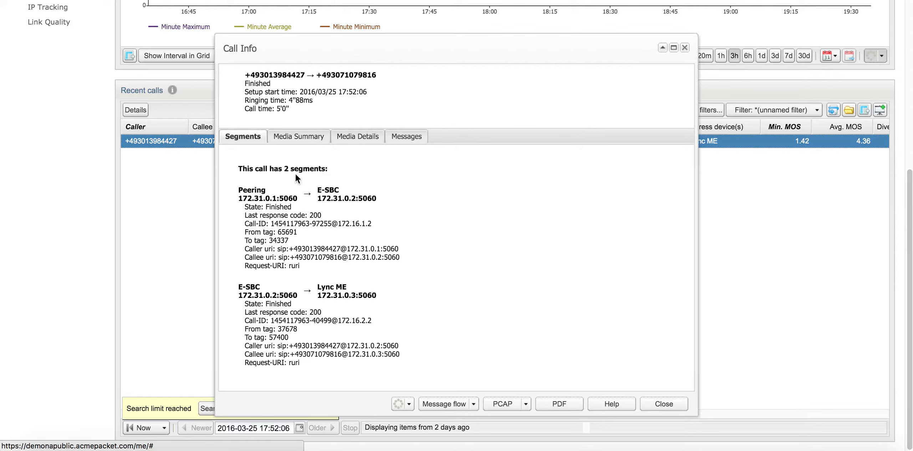
click(298, 136)
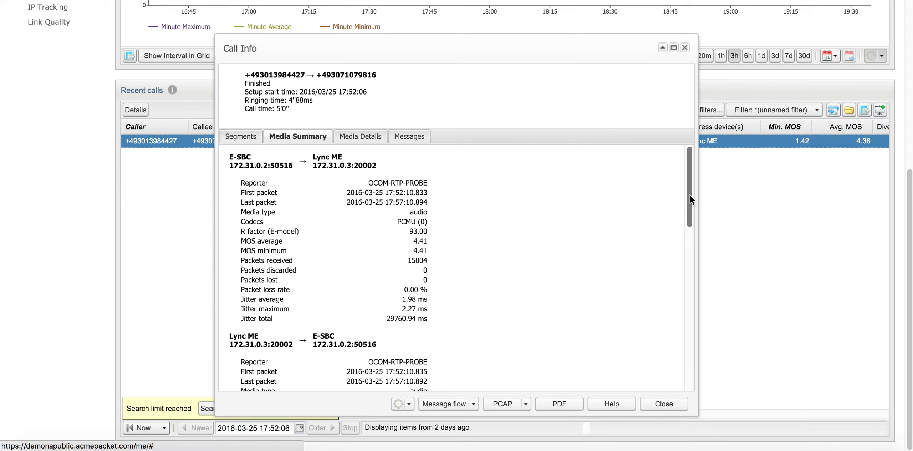
scroll(down, 3)
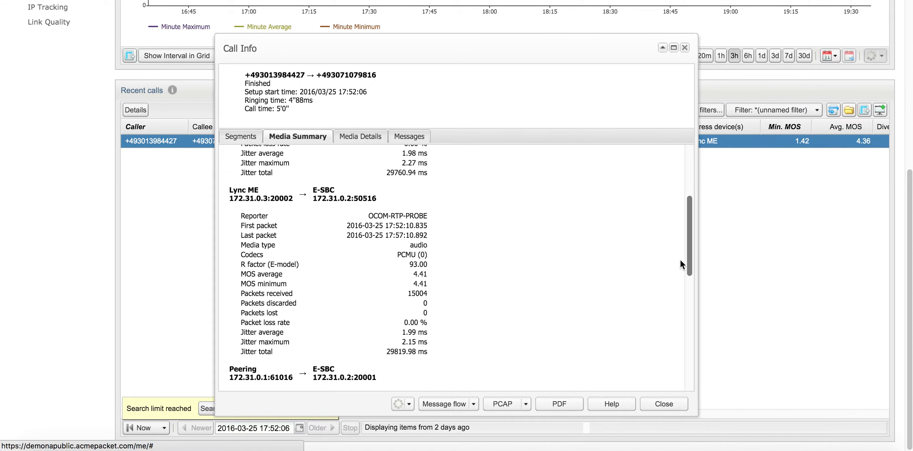
scroll(down, 3)
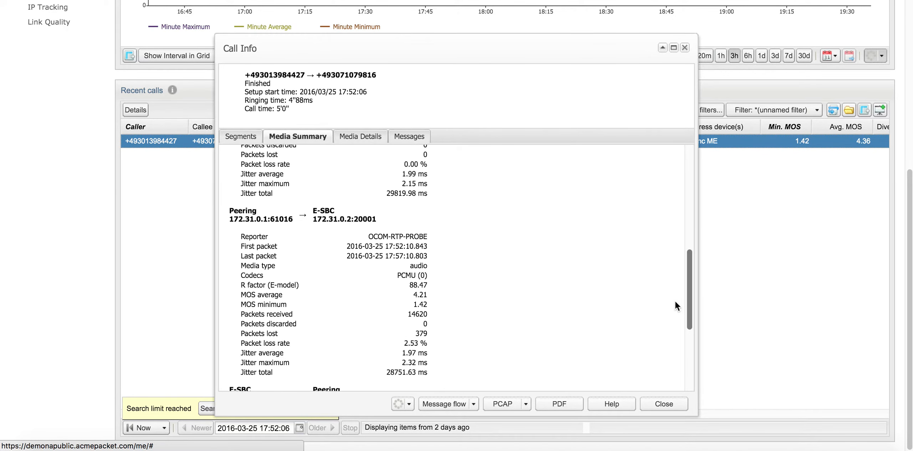
scroll(down, 3)
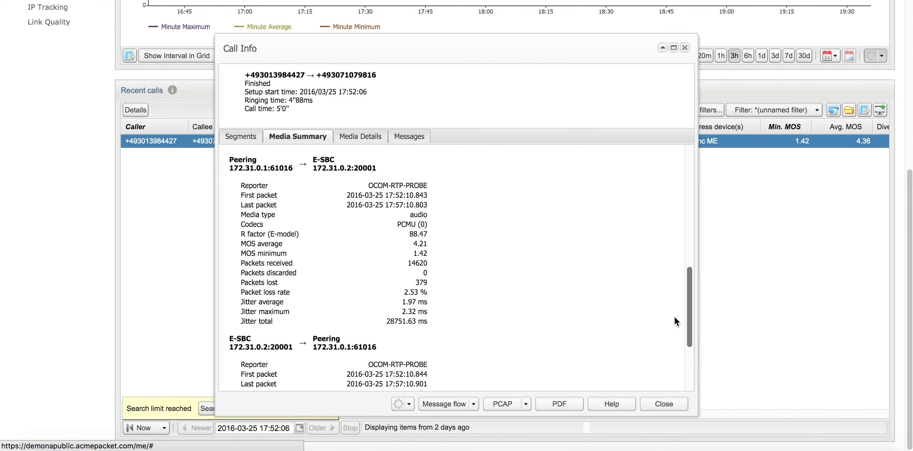
scroll(down, 3)
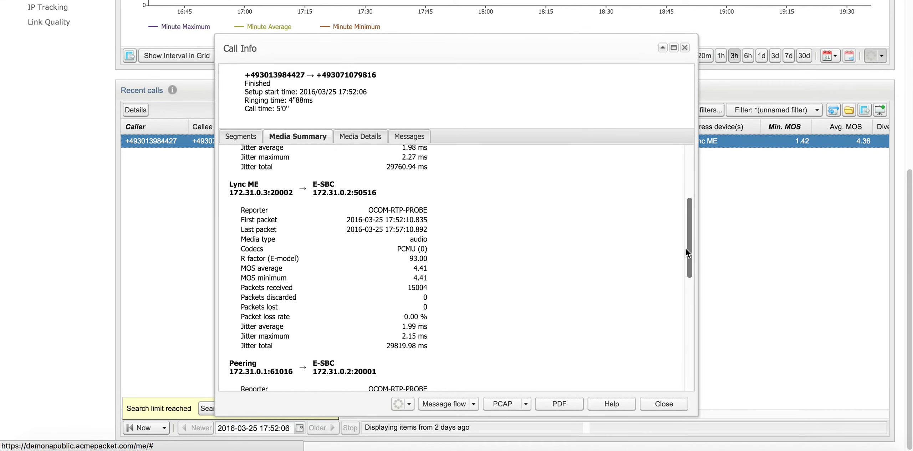
scroll(up, 3)
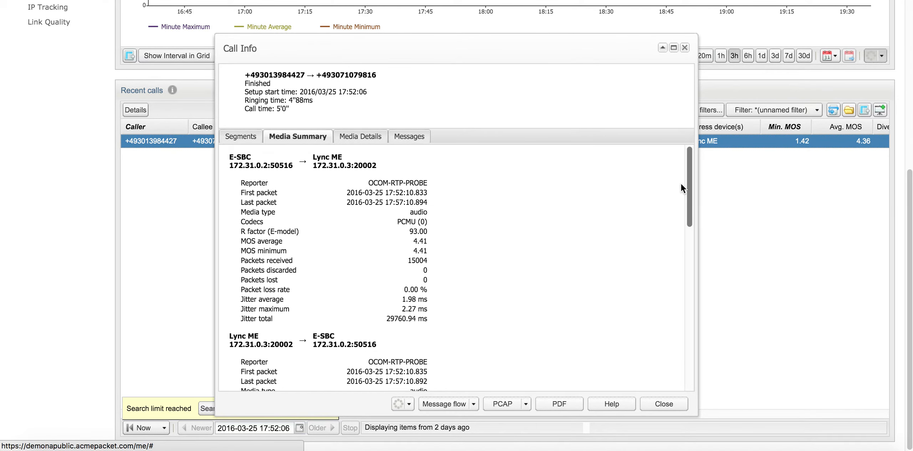
scroll(down, 3)
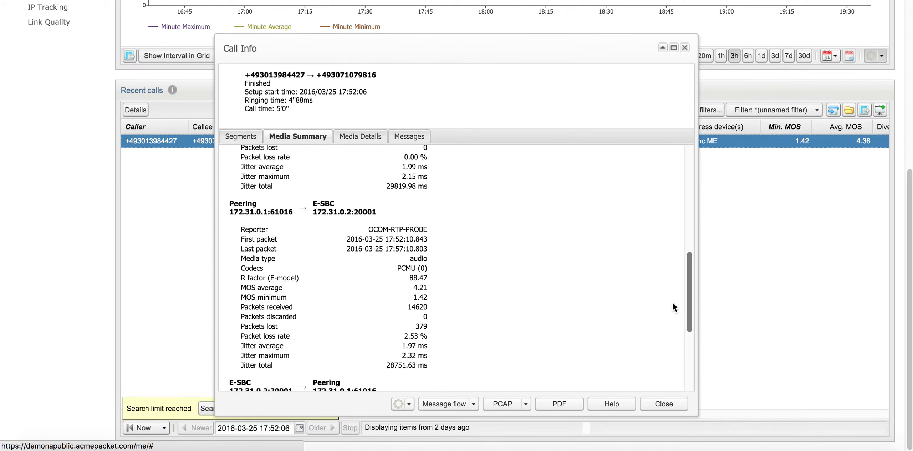
scroll(down, 3)
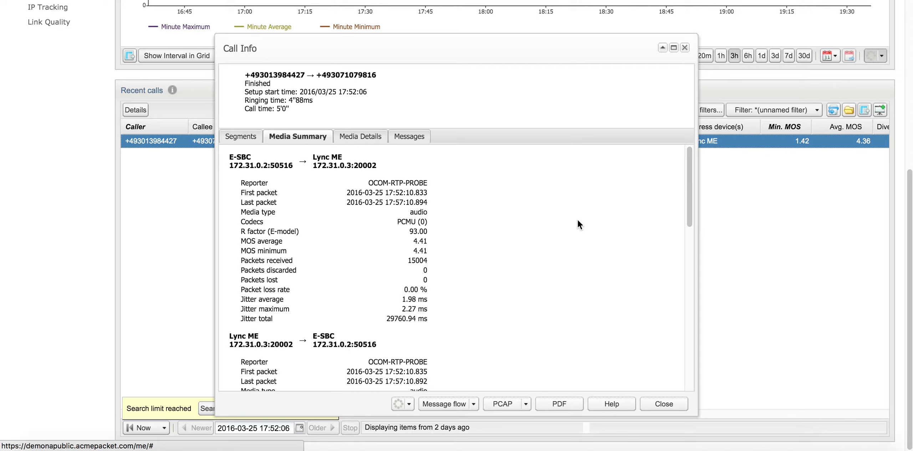
mouse_move(423, 249)
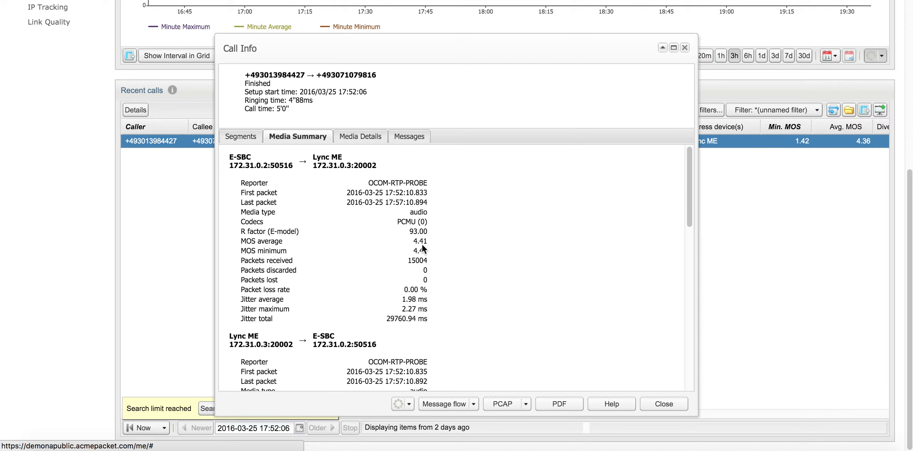
mouse_move(302, 252)
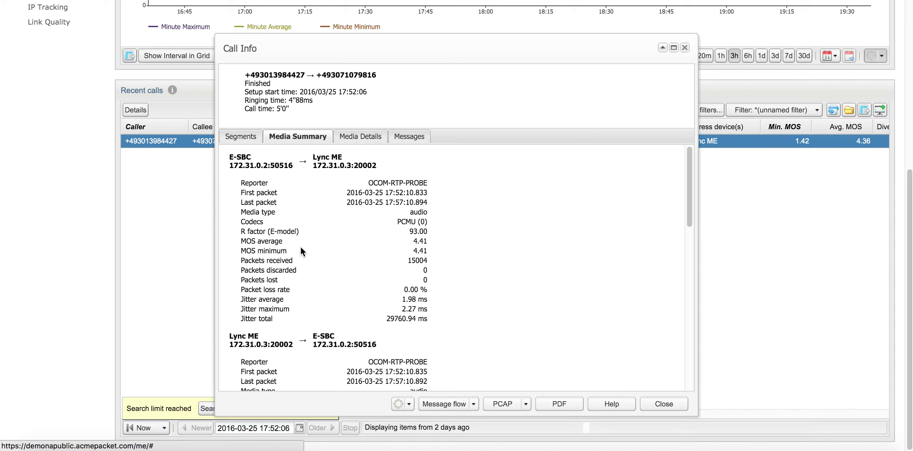
mouse_move(328, 223)
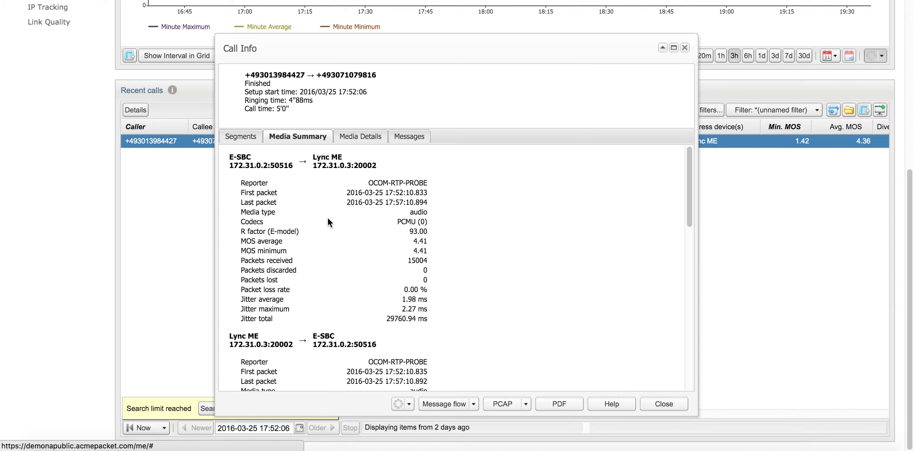
mouse_move(367, 149)
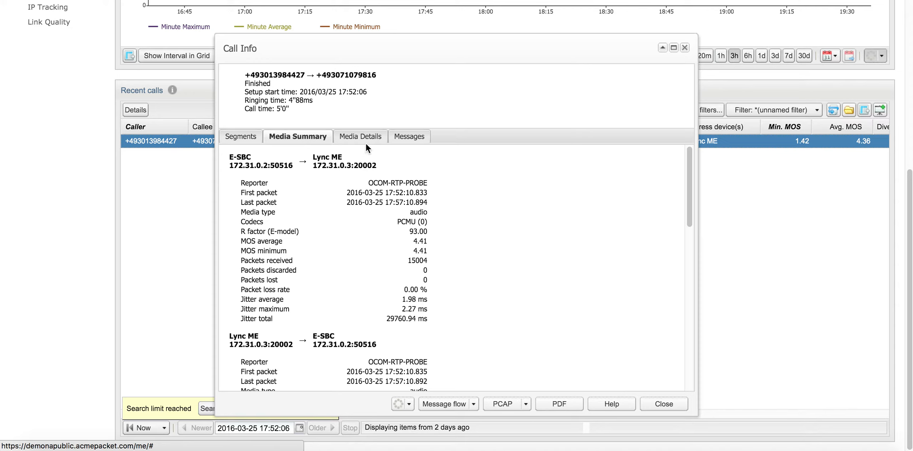
Step: Show Media Details and scroll to stream 2:29's MOS 1.42 cell at 17:57
click(356, 136)
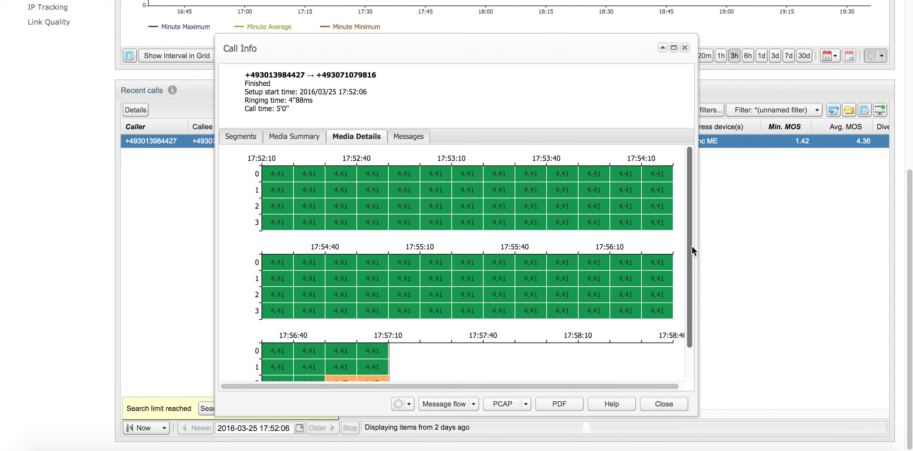
mouse_move(278, 174)
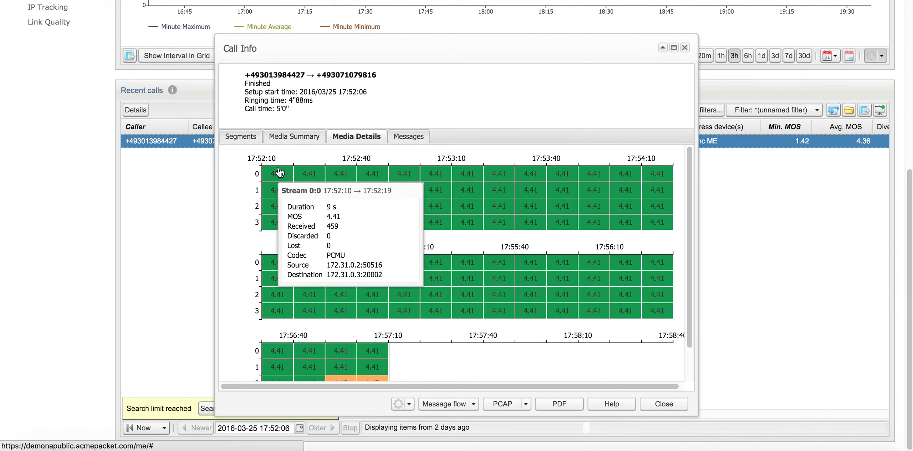
mouse_move(277, 190)
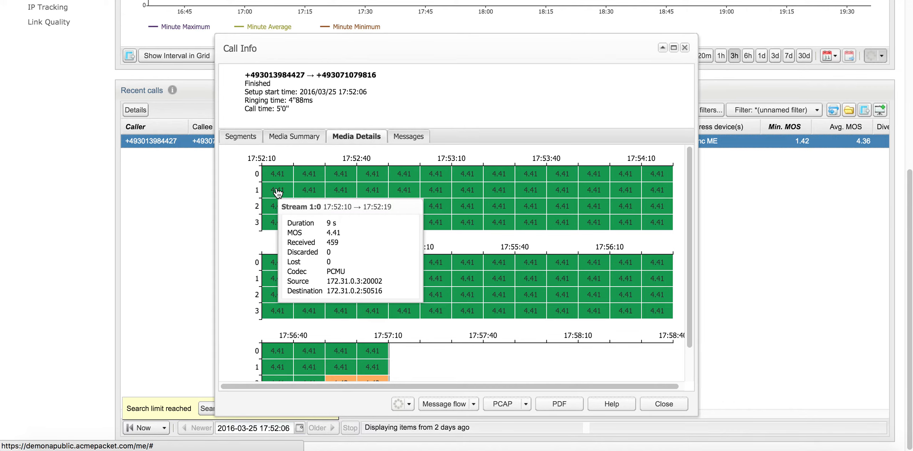
mouse_move(381, 205)
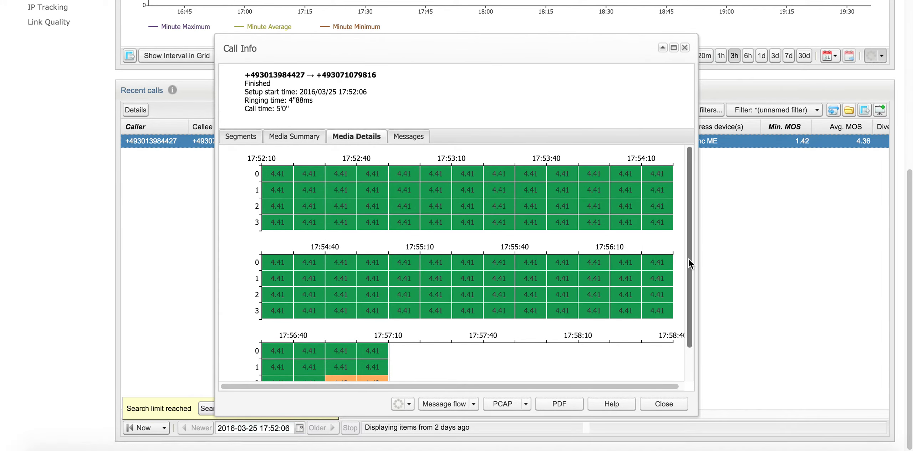
mouse_move(635, 226)
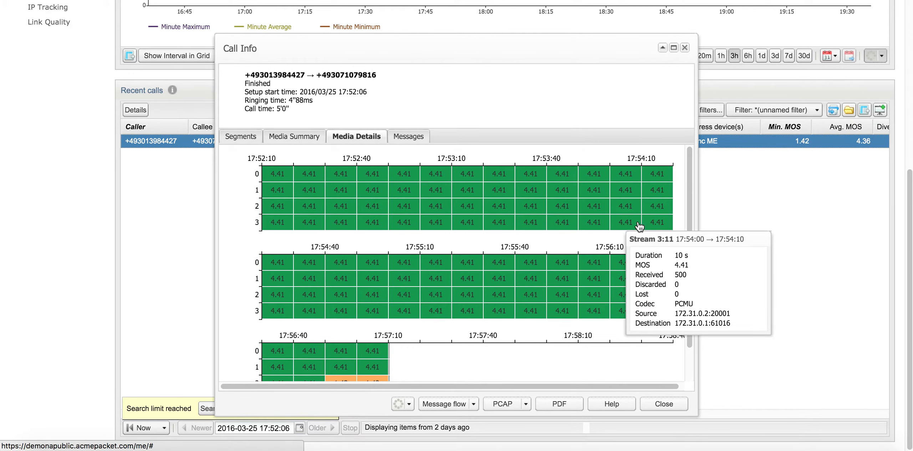
mouse_move(618, 231)
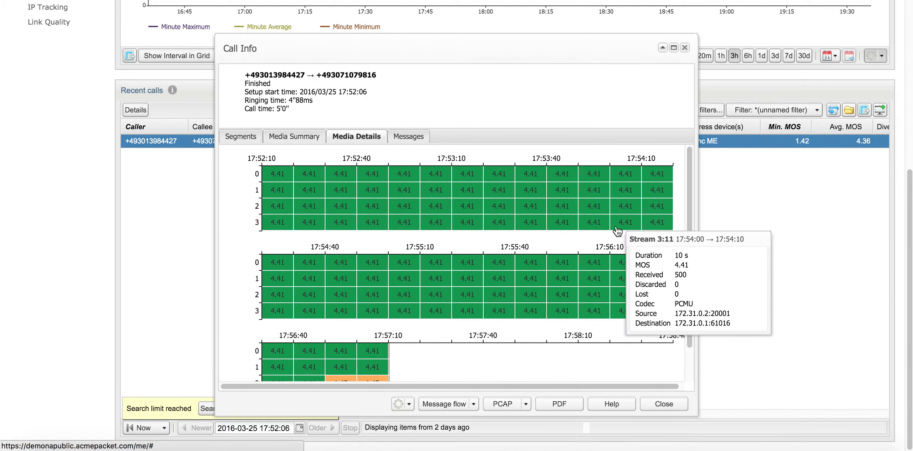
mouse_move(694, 257)
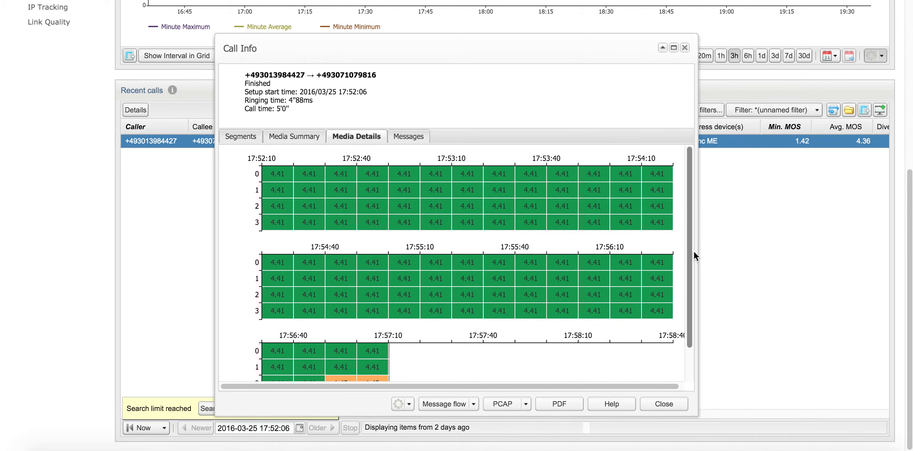
scroll(down, 3)
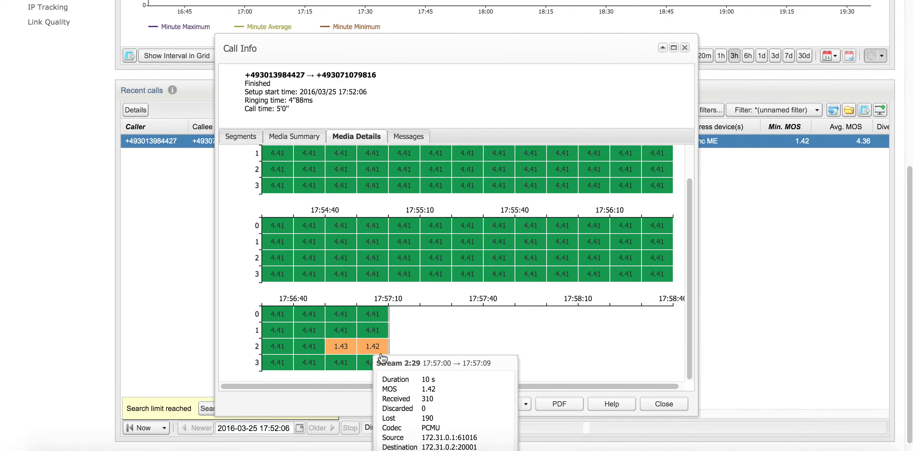
mouse_move(341, 346)
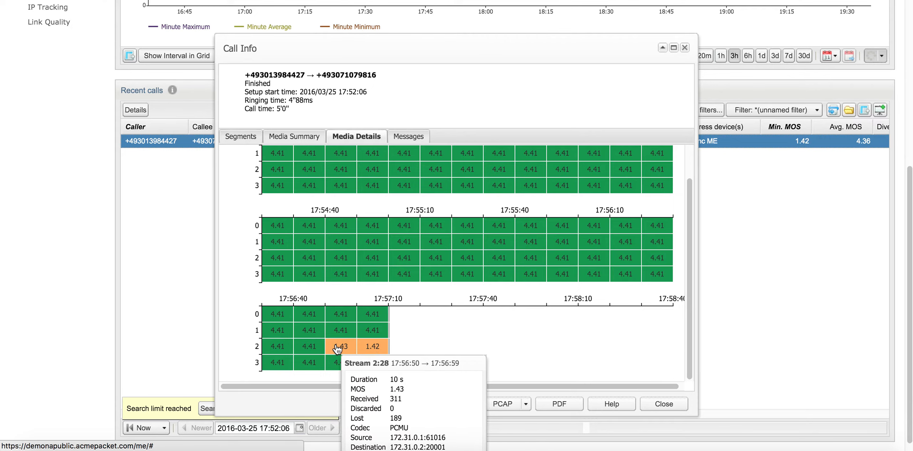
mouse_move(372, 346)
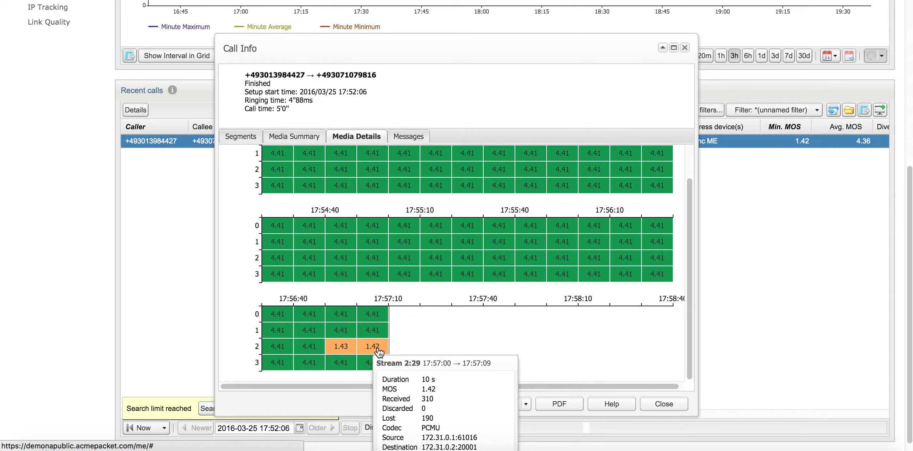
mouse_move(433, 345)
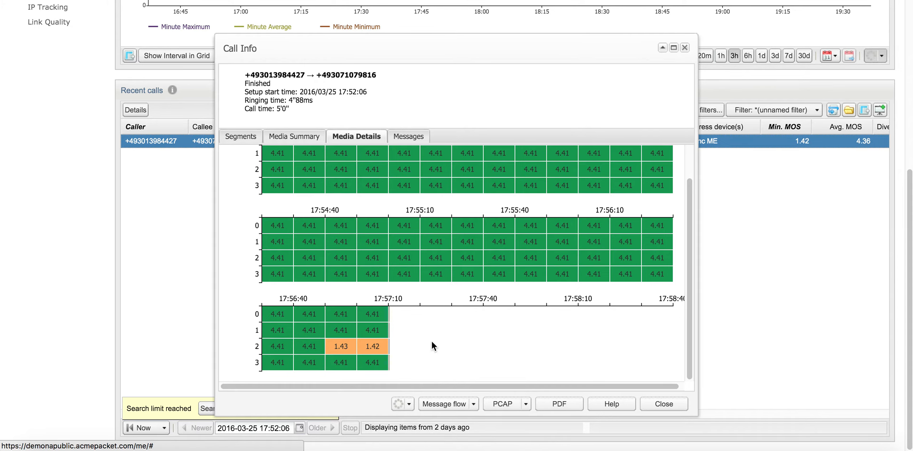
mouse_move(442, 366)
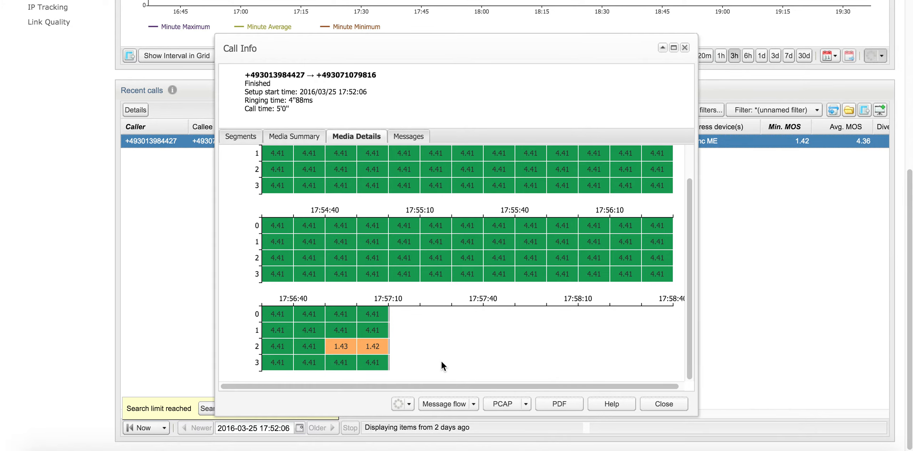
mouse_move(445, 403)
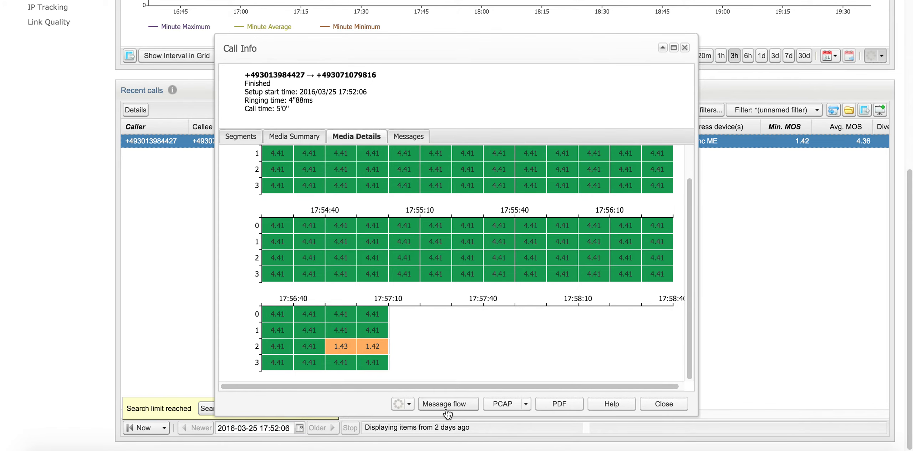
Step: Open the call's Message Flow ladder and scroll to message 10's START RTP stats
click(443, 402)
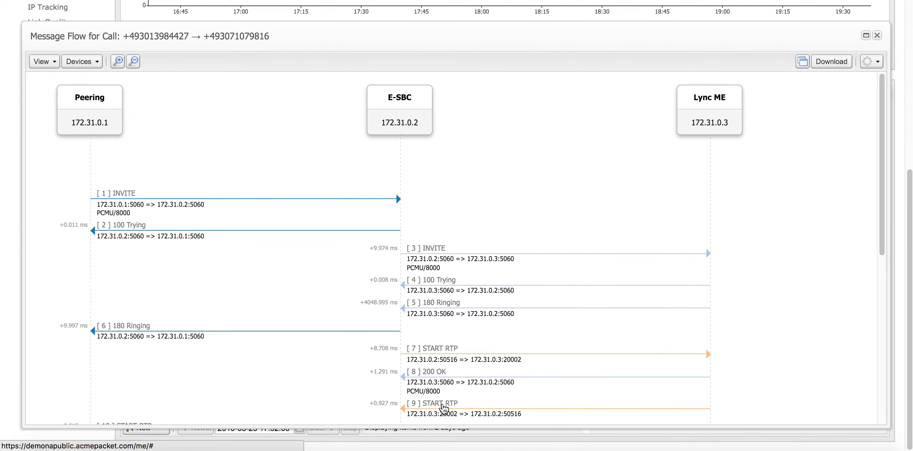
mouse_move(105, 116)
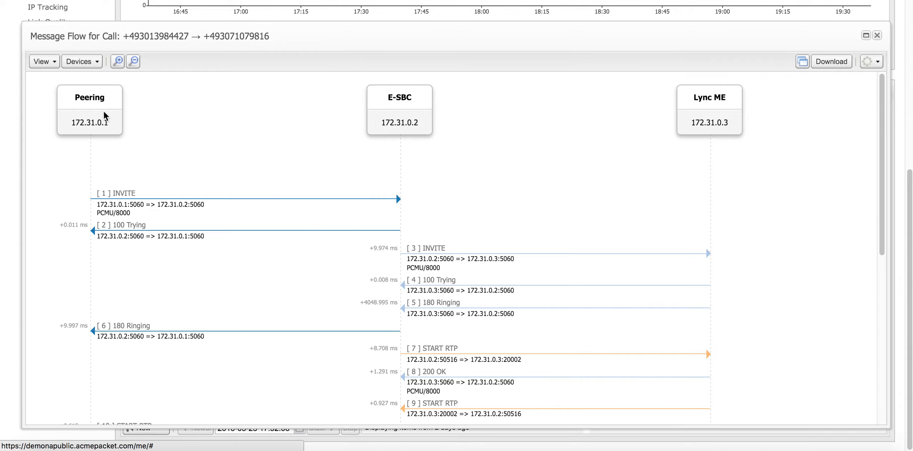
mouse_move(678, 236)
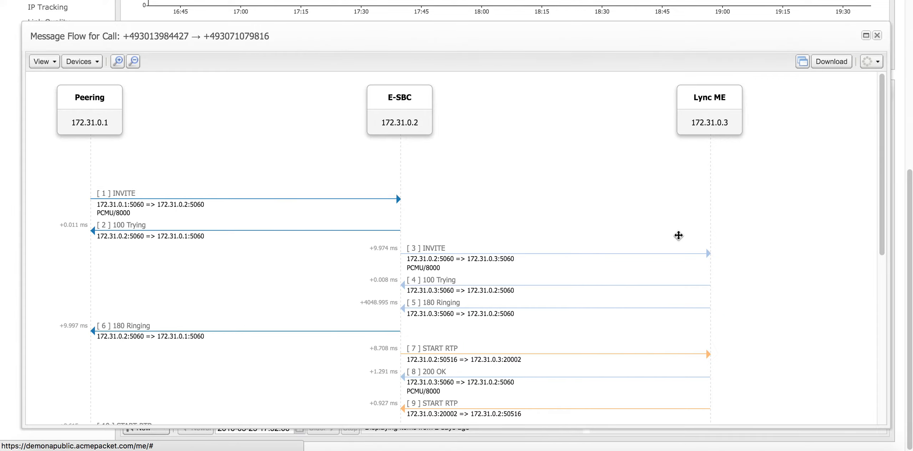
scroll(down, 3)
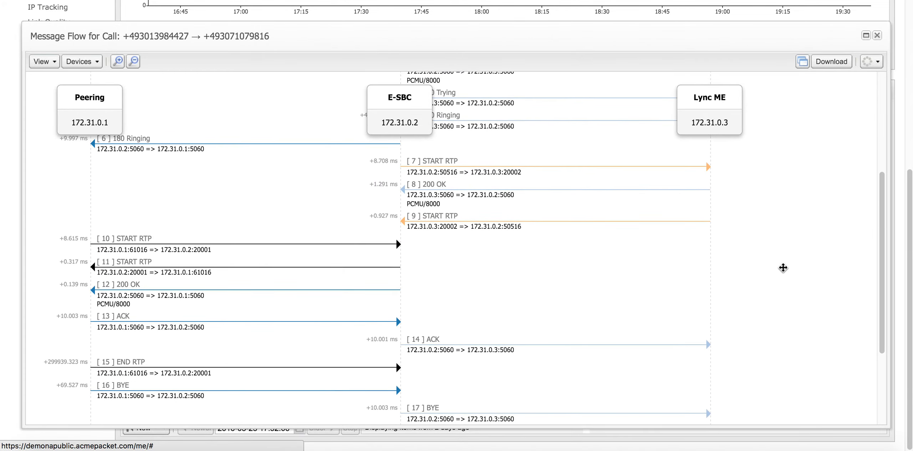
scroll(down, 3)
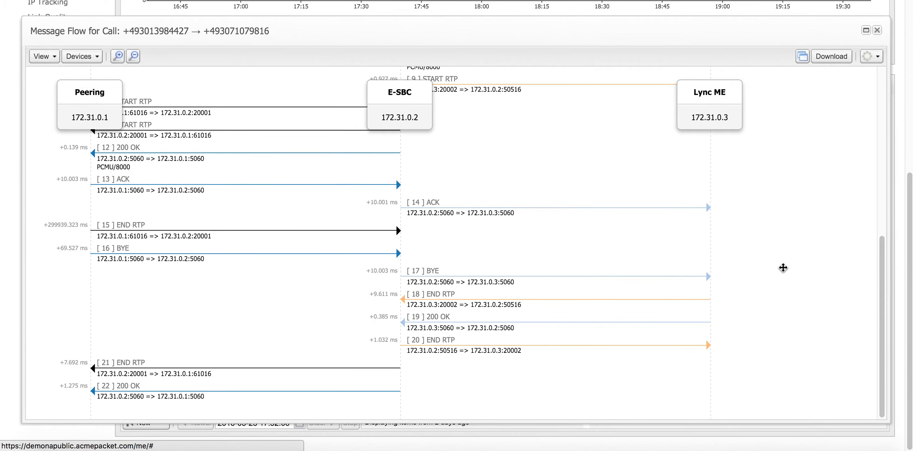
scroll(up, 3)
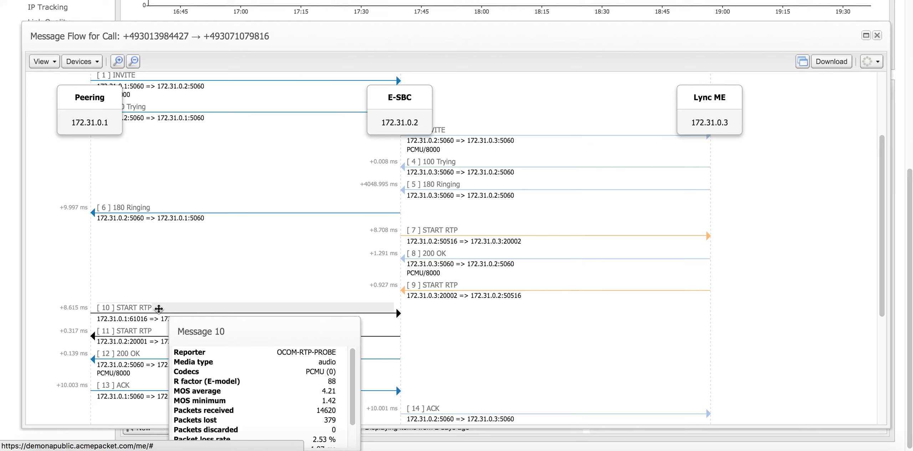
Step: Move Message 10's RTP stats popup aside to compare its MOS minimum 1.42 with Message 11's 4.41
drag(201, 330, 181, 99)
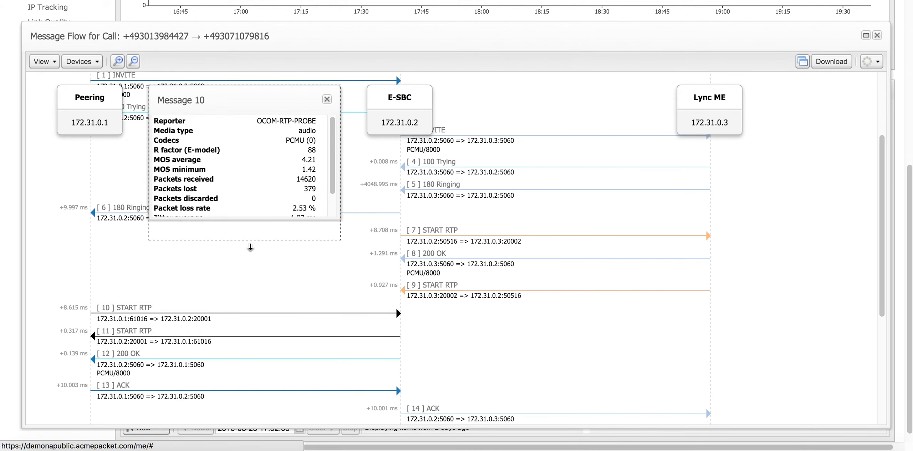
scroll(down, 3)
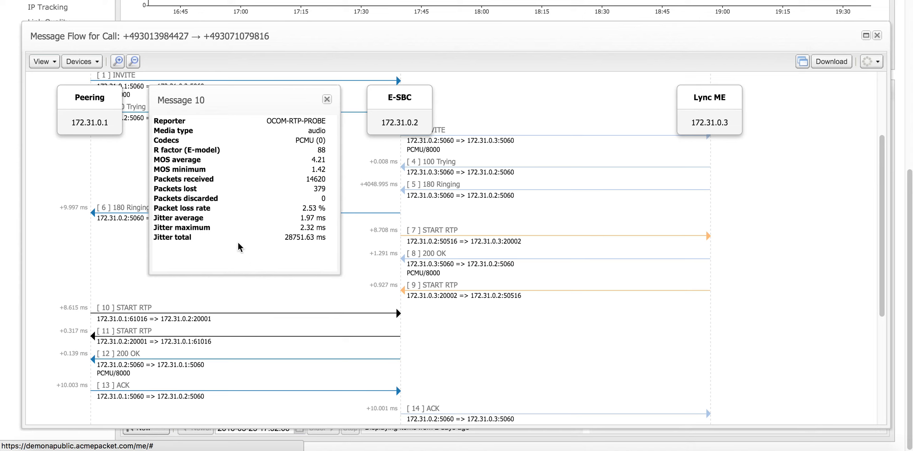
mouse_move(245, 226)
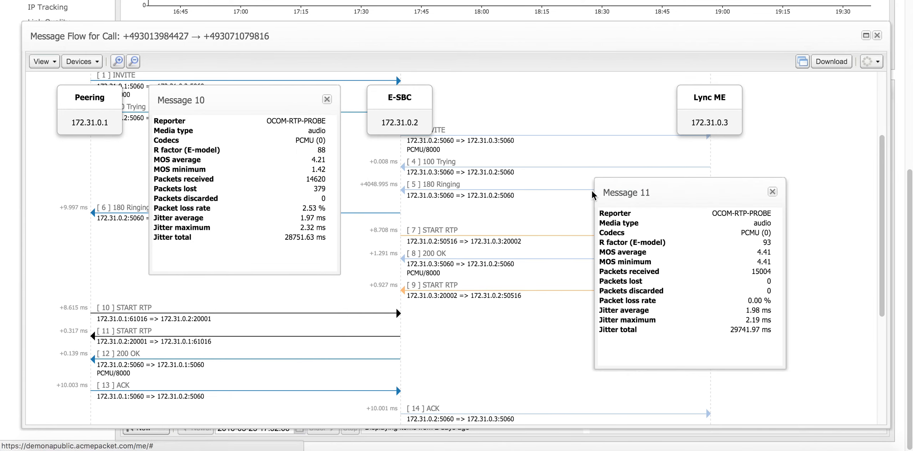
scroll(down, 3)
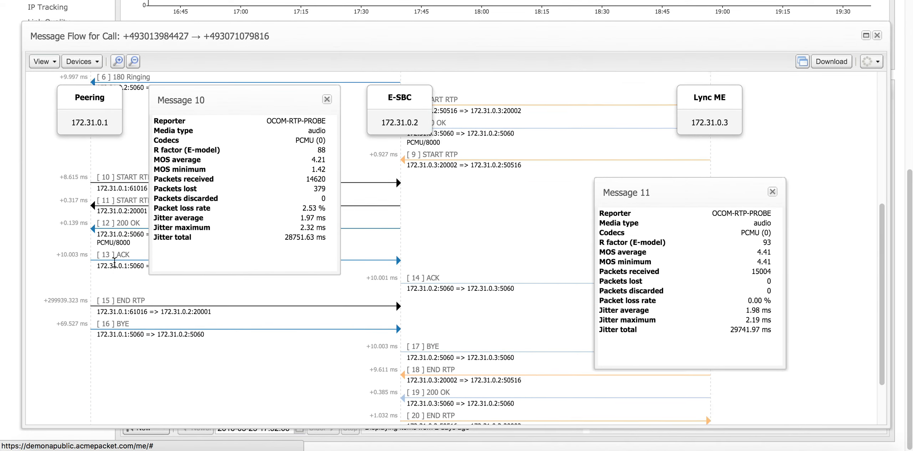
scroll(up, 3)
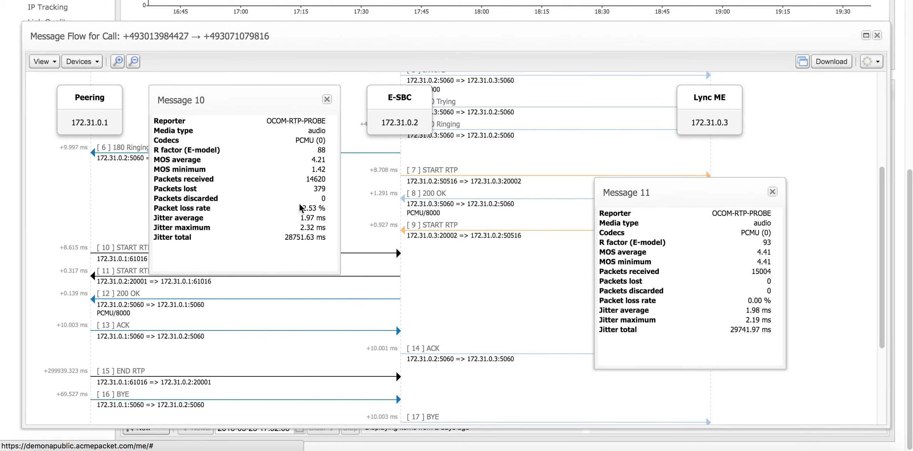
mouse_move(293, 212)
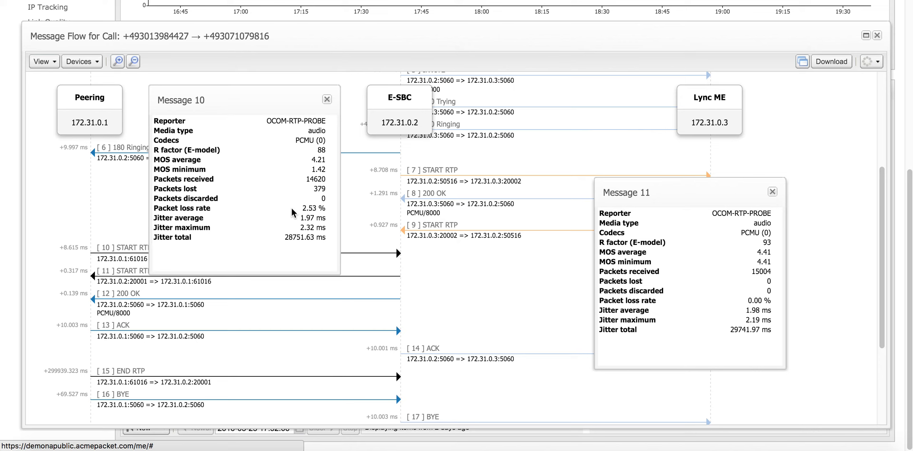
mouse_move(199, 170)
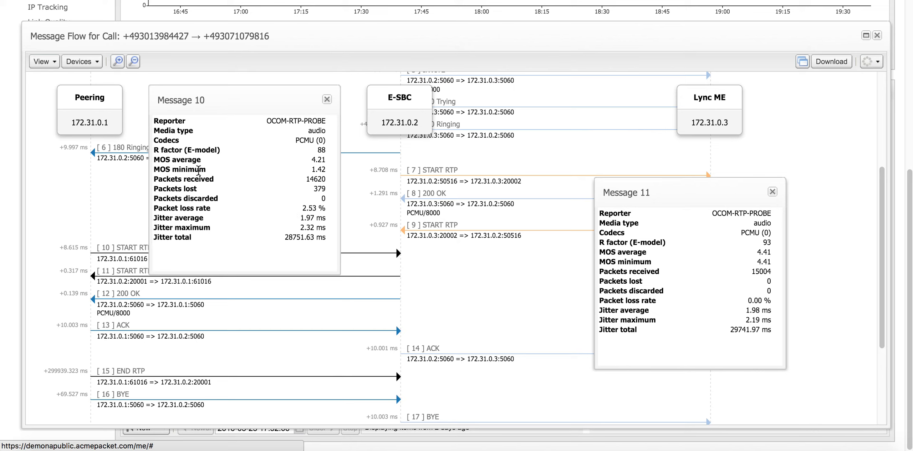
mouse_move(173, 177)
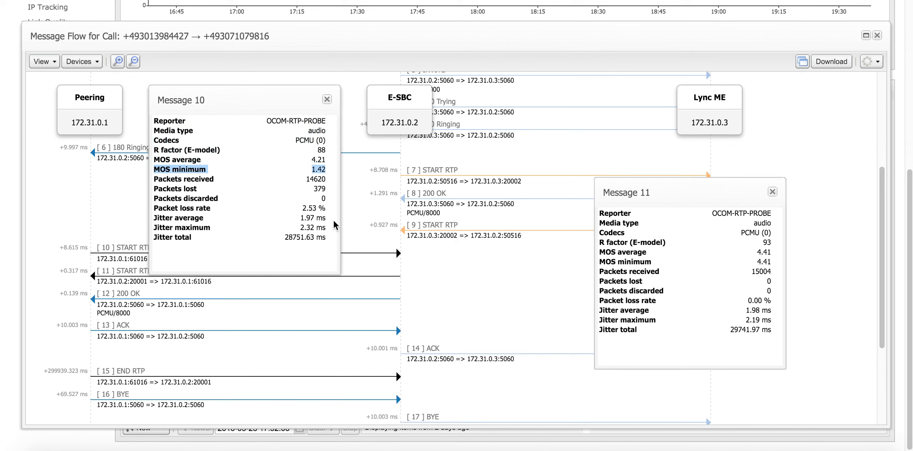
mouse_move(85, 117)
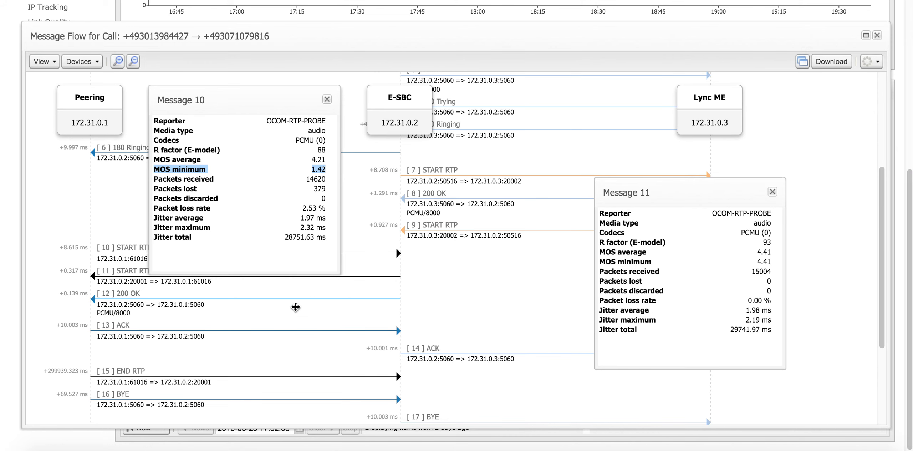
Step: Dismiss the Message 10 and 11 RTP stats popups and close the Message Flow diagram
click(327, 98)
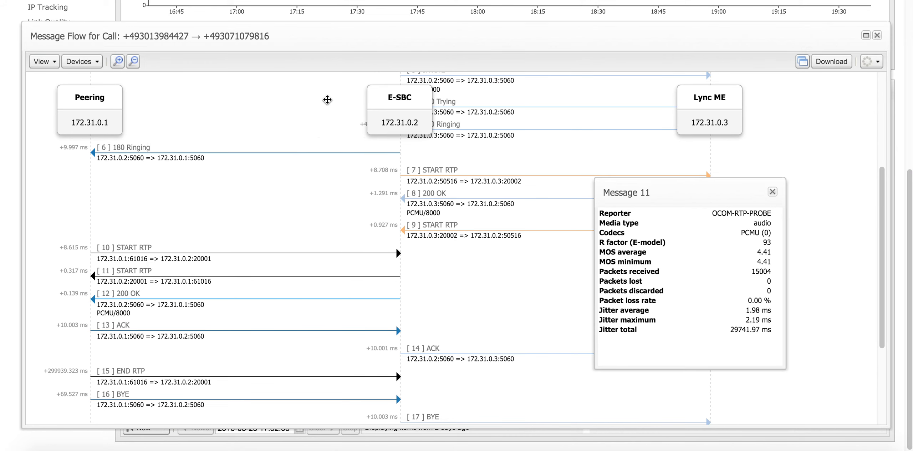
click(772, 192)
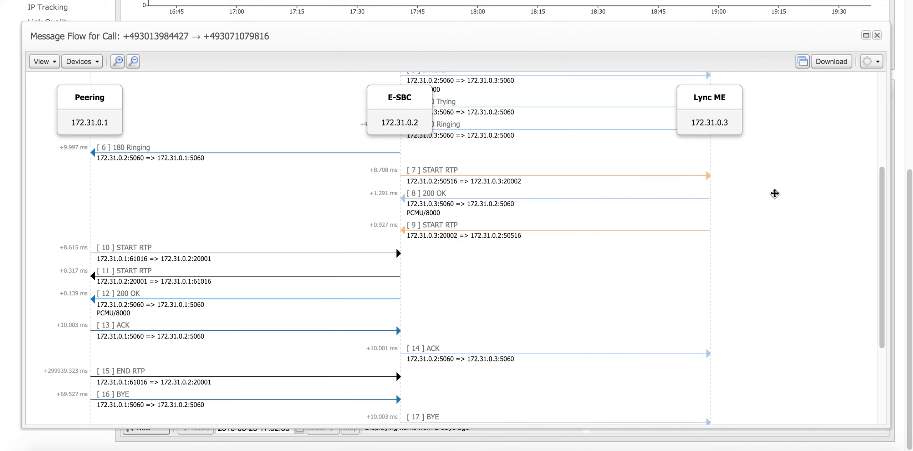
mouse_move(186, 225)
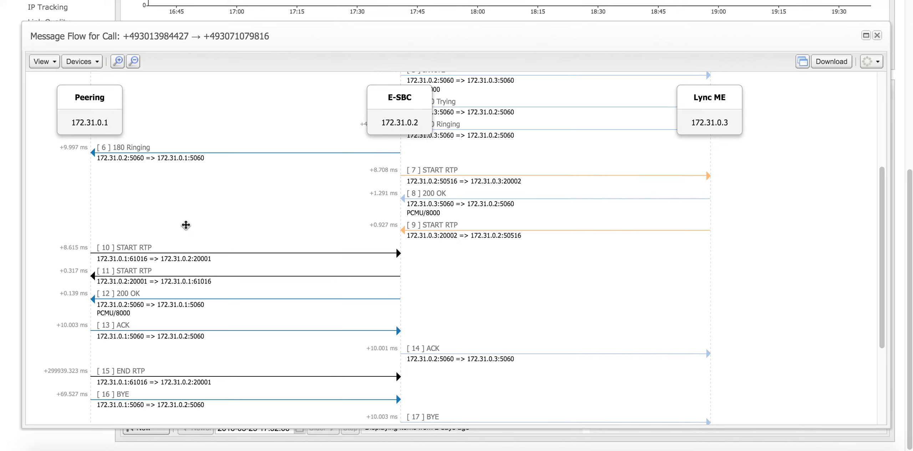
mouse_move(306, 308)
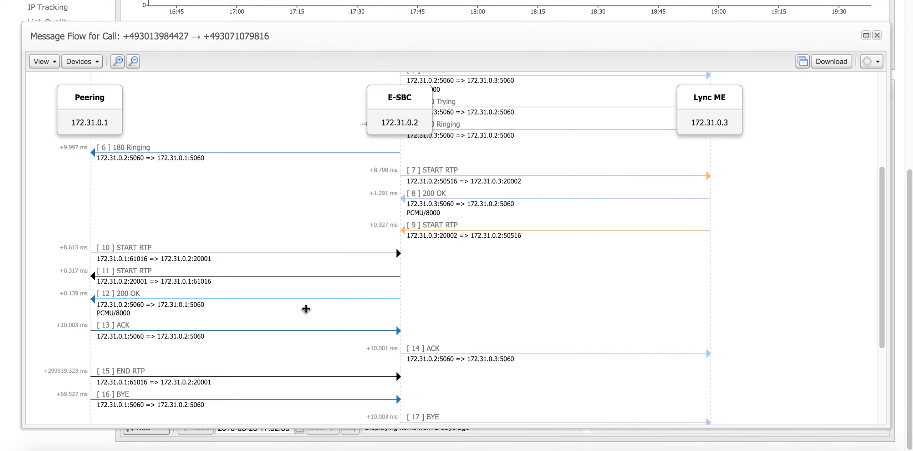
mouse_move(249, 311)
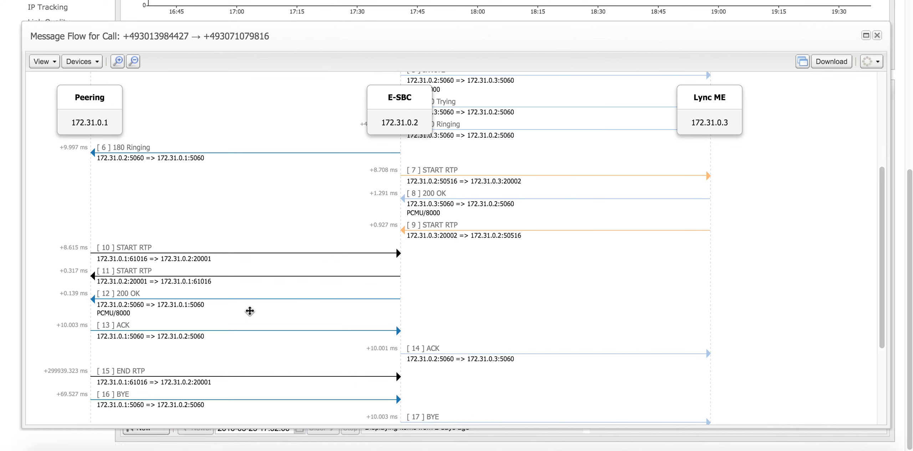
mouse_move(229, 302)
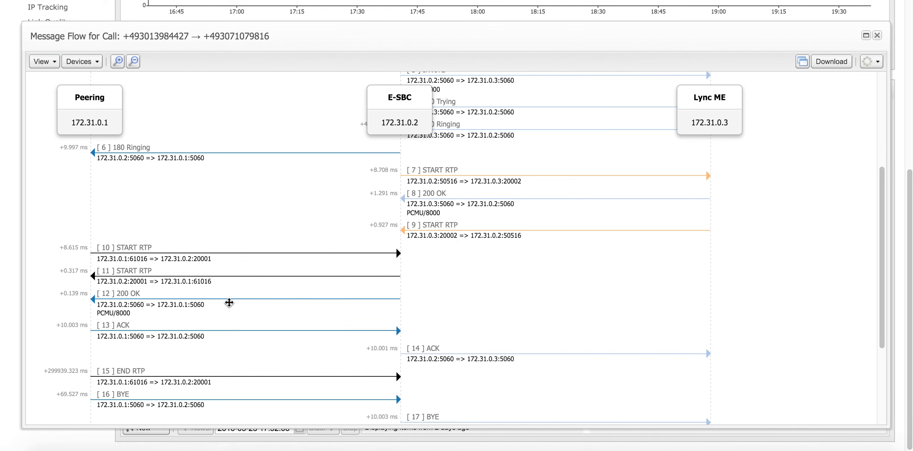
click(124, 247)
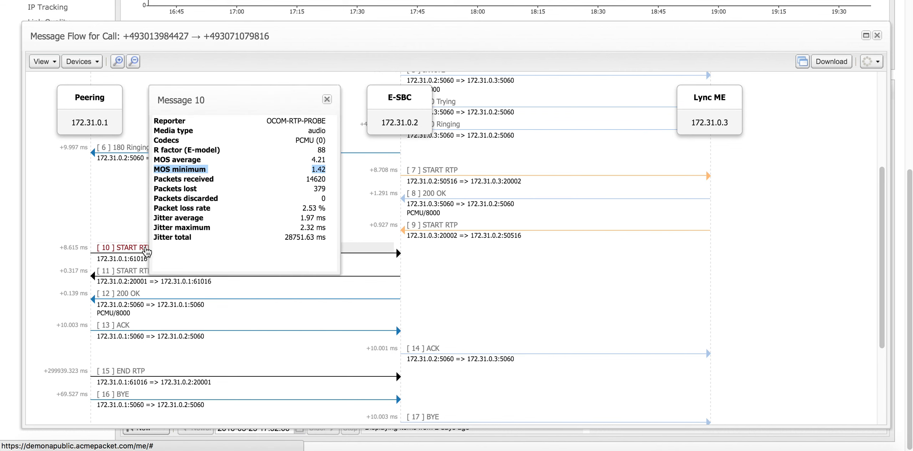
click(327, 99)
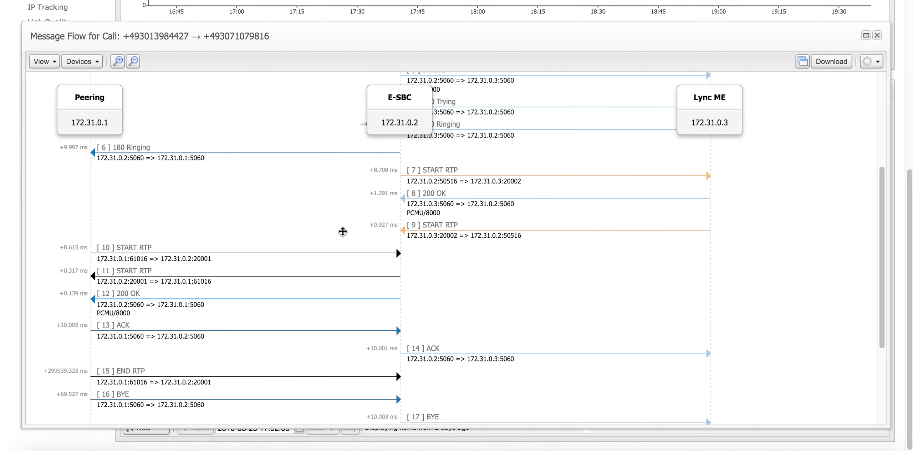
click(876, 35)
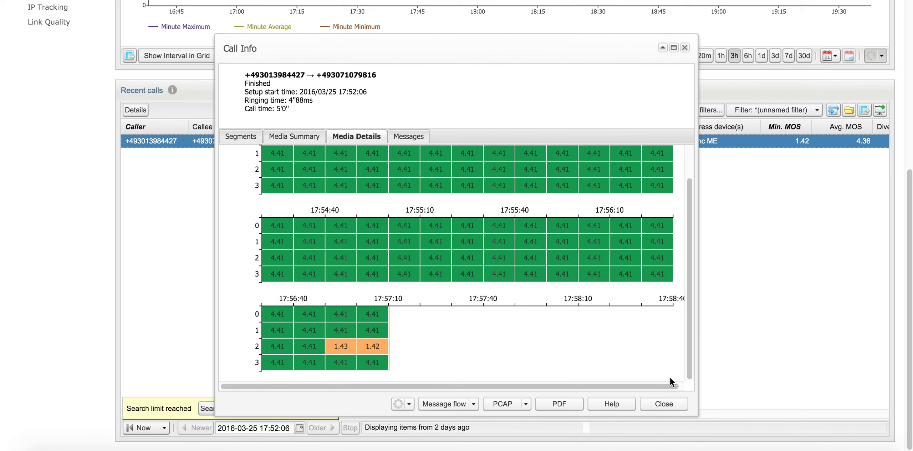
mouse_move(747, 342)
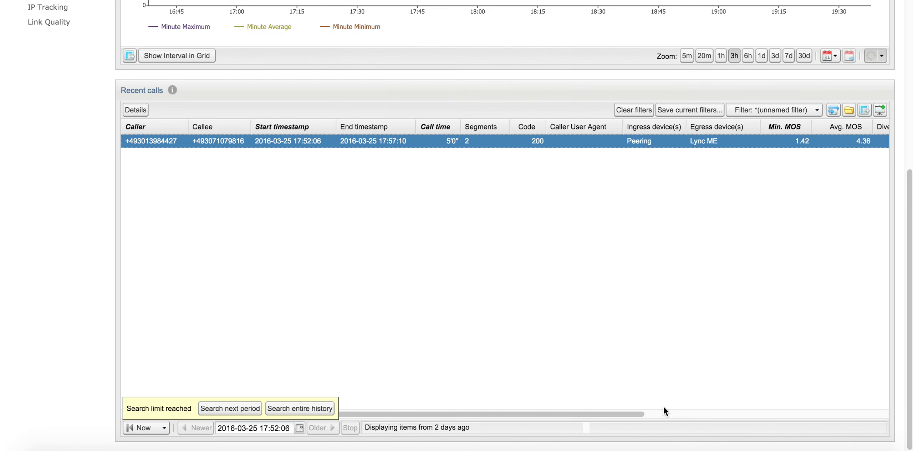
mouse_move(413, 286)
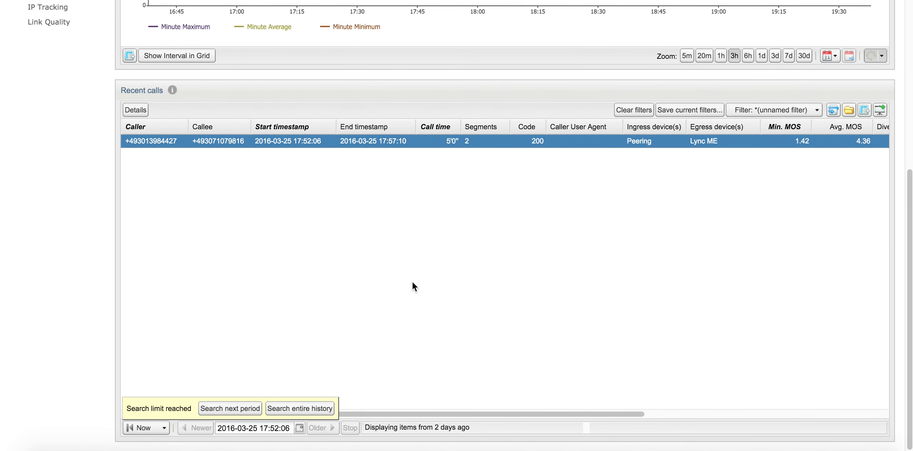
Step: Scroll up to the Active calls chart above the single filtered 17:52 call
scroll(up, 3)
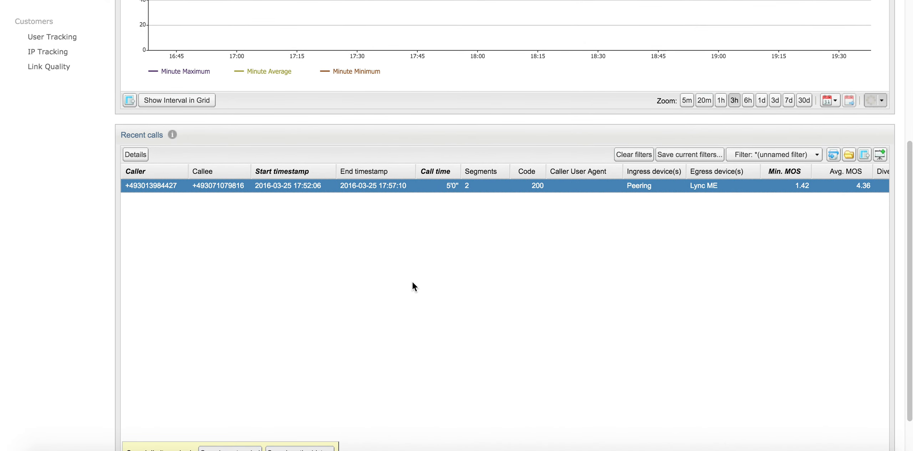
mouse_move(423, 300)
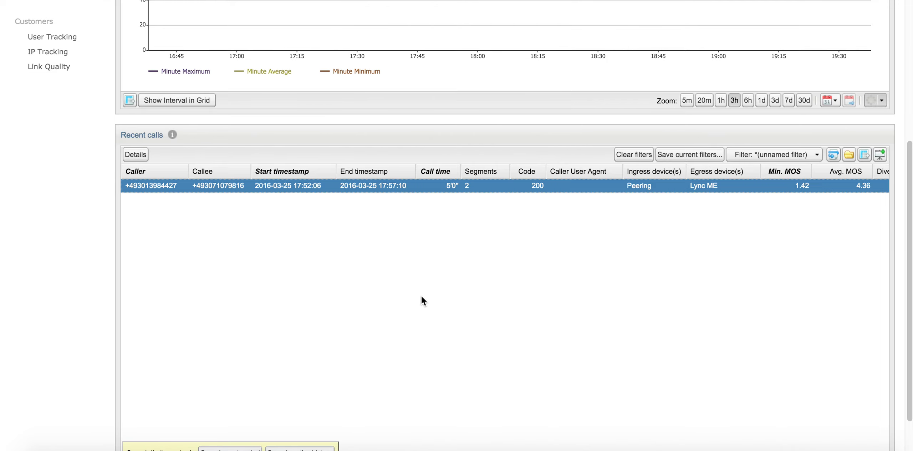
scroll(up, 3)
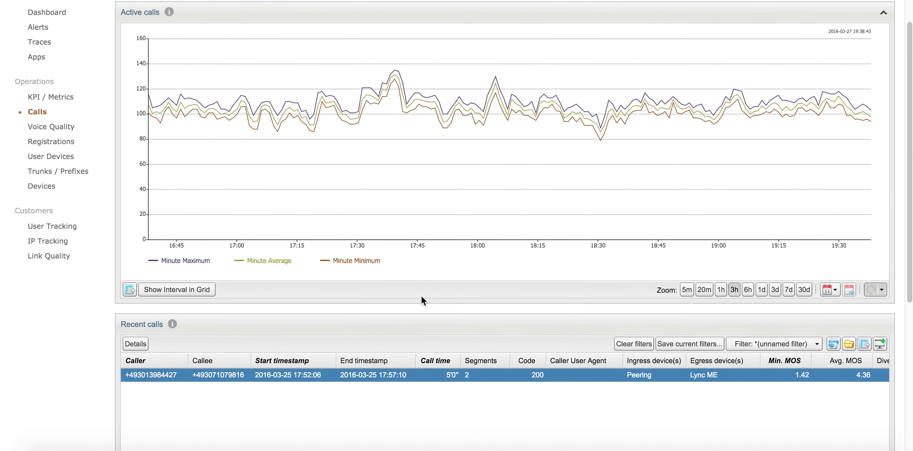